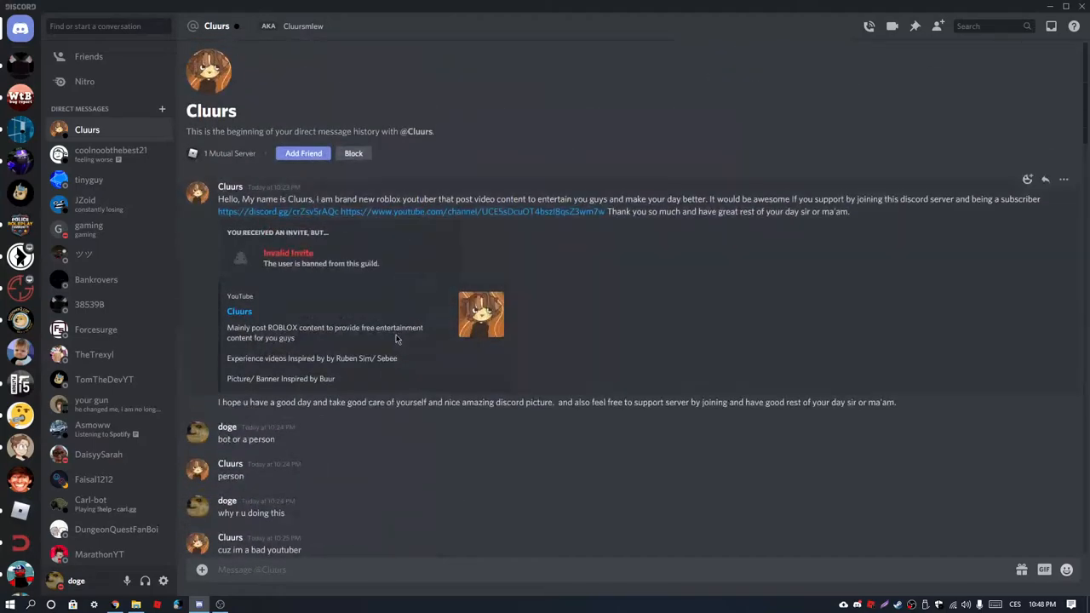
{"action": "mouse_move", "coordinate": [196, 204]}
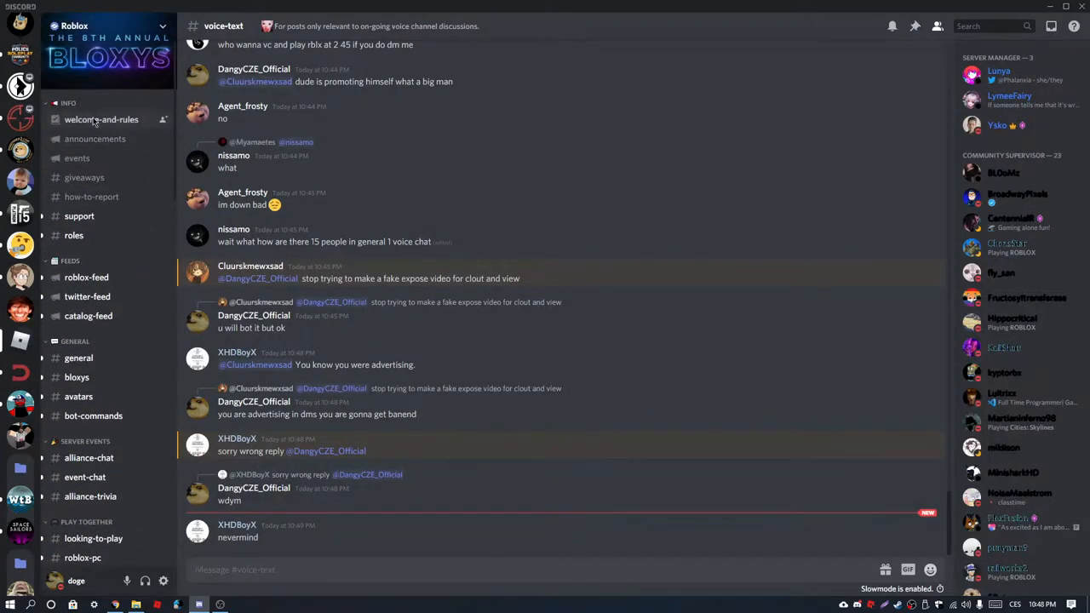
- View the server's rules channel and highlight parts of its text
{"action": "left_click", "coordinate": [102, 119]}
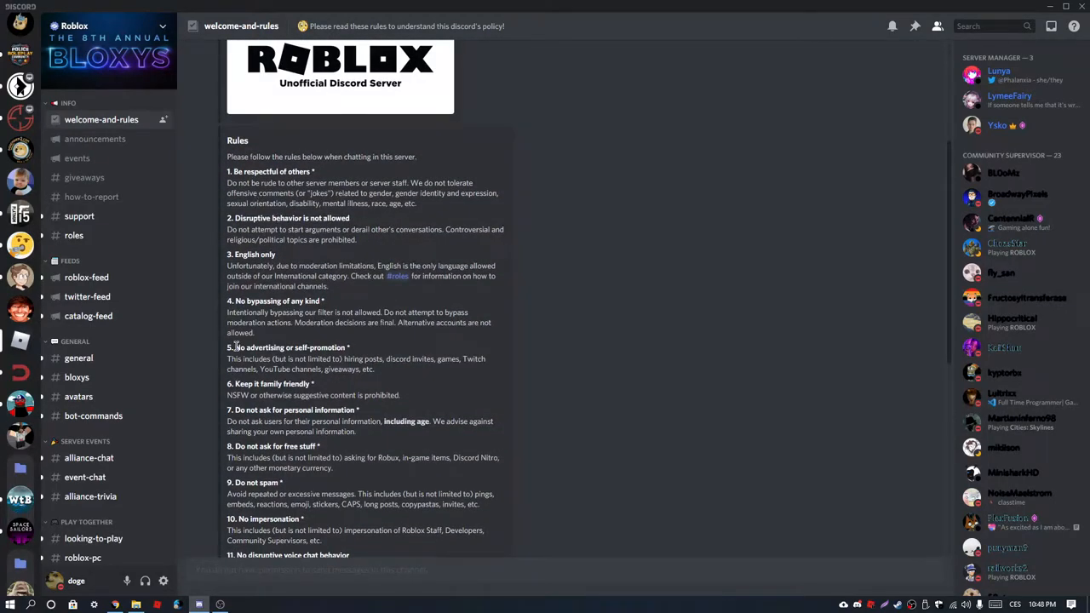
{"action": "left_click_drag", "start_coordinate": [235, 347], "coordinate": [396, 368]}
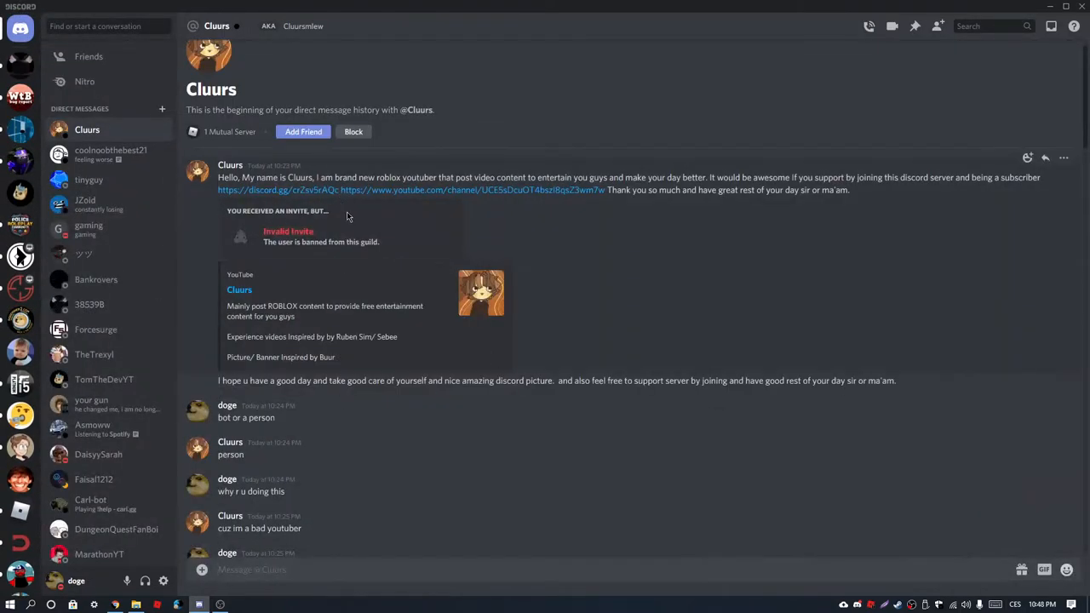
{"action": "left_click_drag", "start_coordinate": [218, 177], "coordinate": [860, 177]}
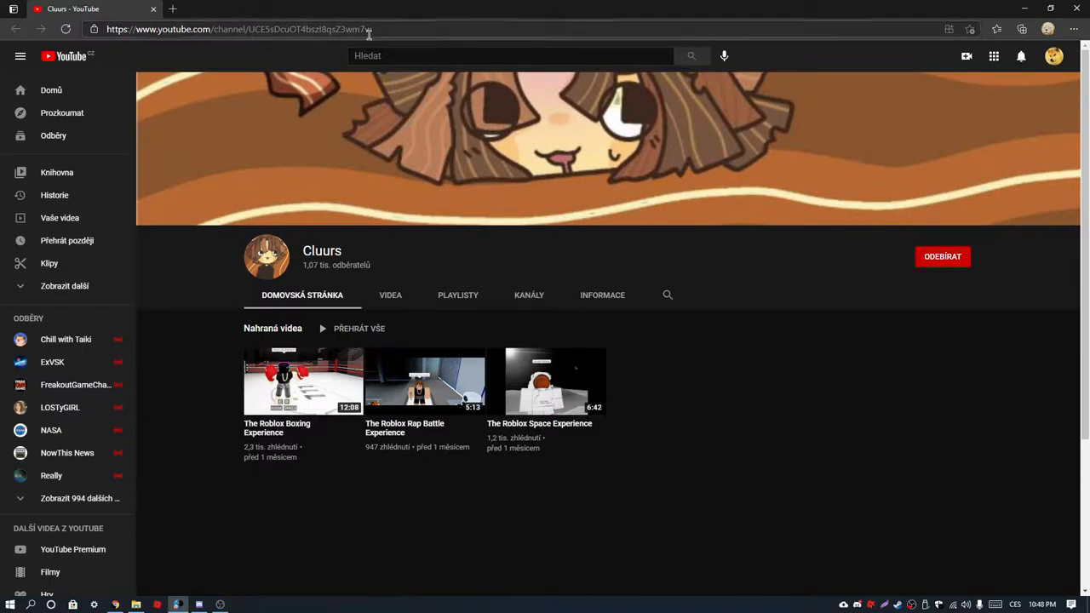
- Review the channel's About page, selecting a word in the inspiration credit, then return to Home
{"action": "left_click", "coordinate": [603, 295]}
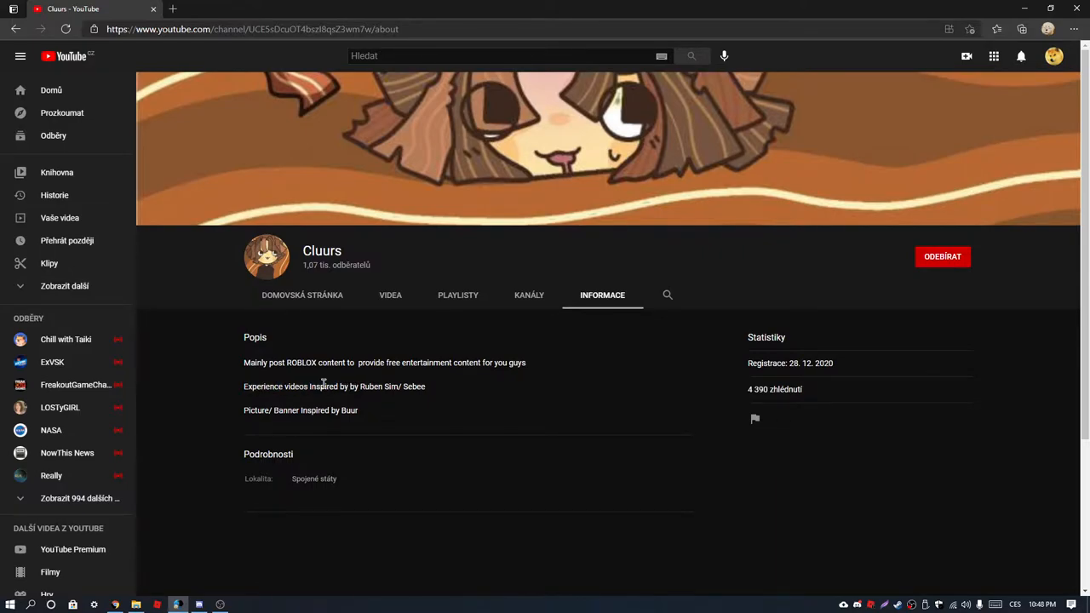
{"action": "double_click", "coordinate": [370, 385]}
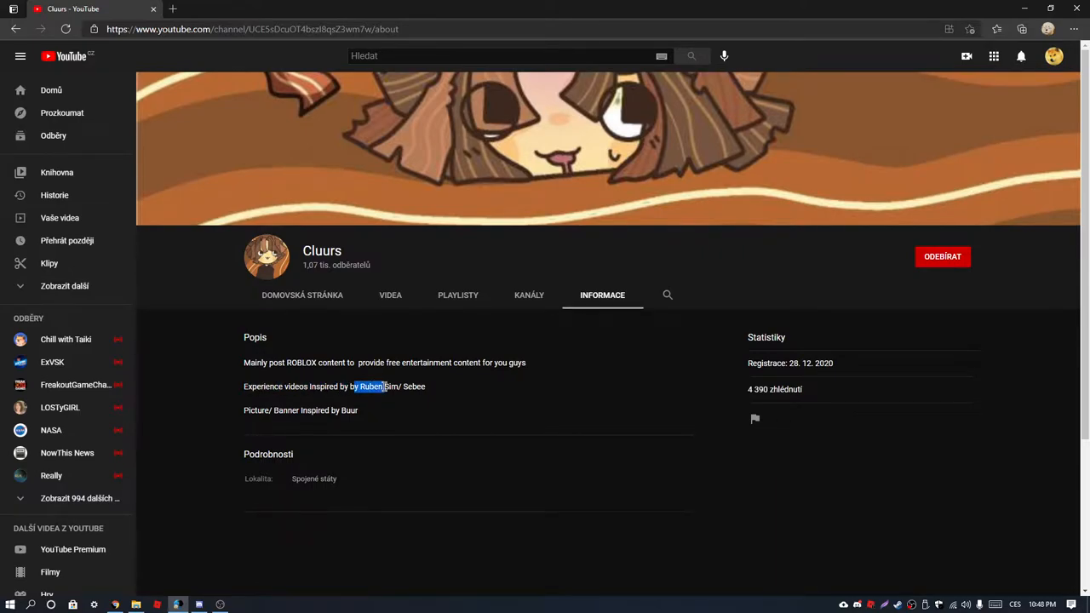
{"action": "left_click", "coordinate": [302, 295]}
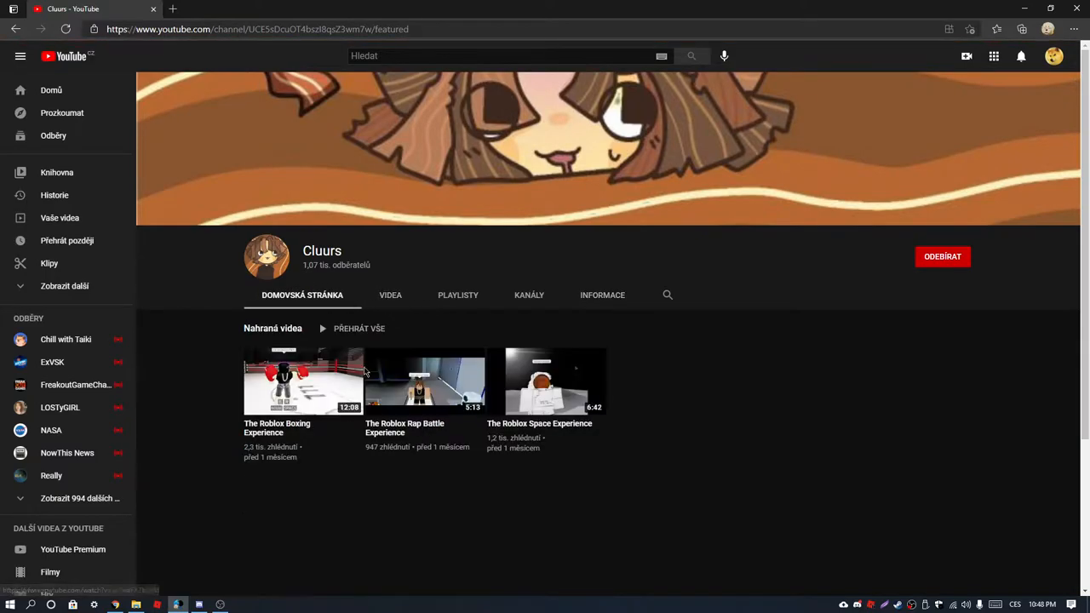
- Play The Roblox Boxing Experience video and scroll down its page
{"action": "left_click", "coordinate": [303, 382]}
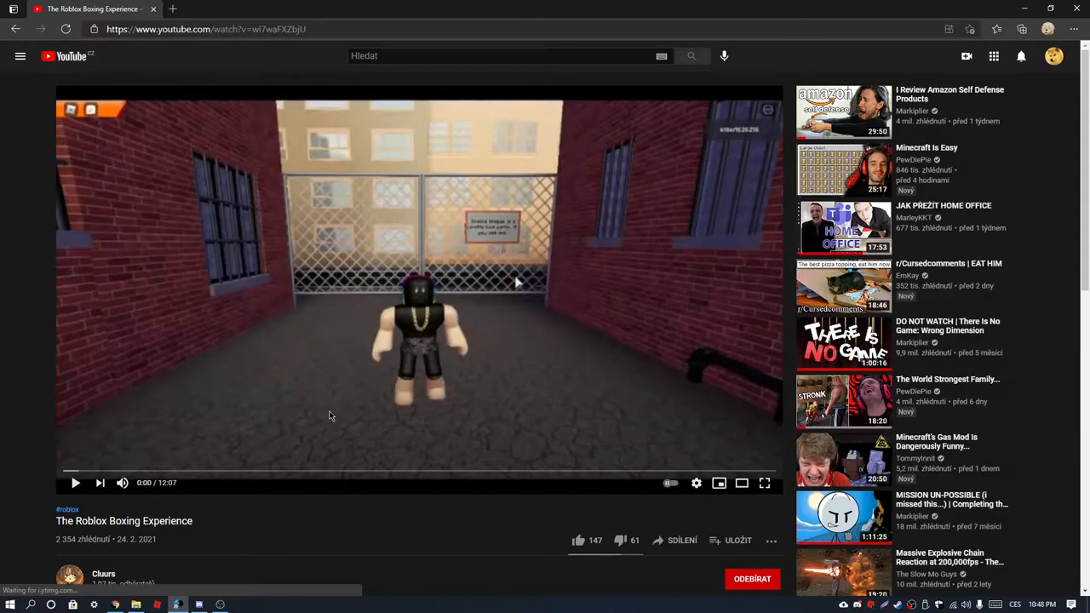
{"action": "scroll", "scroll_direction": "down", "scroll_amount": 3}
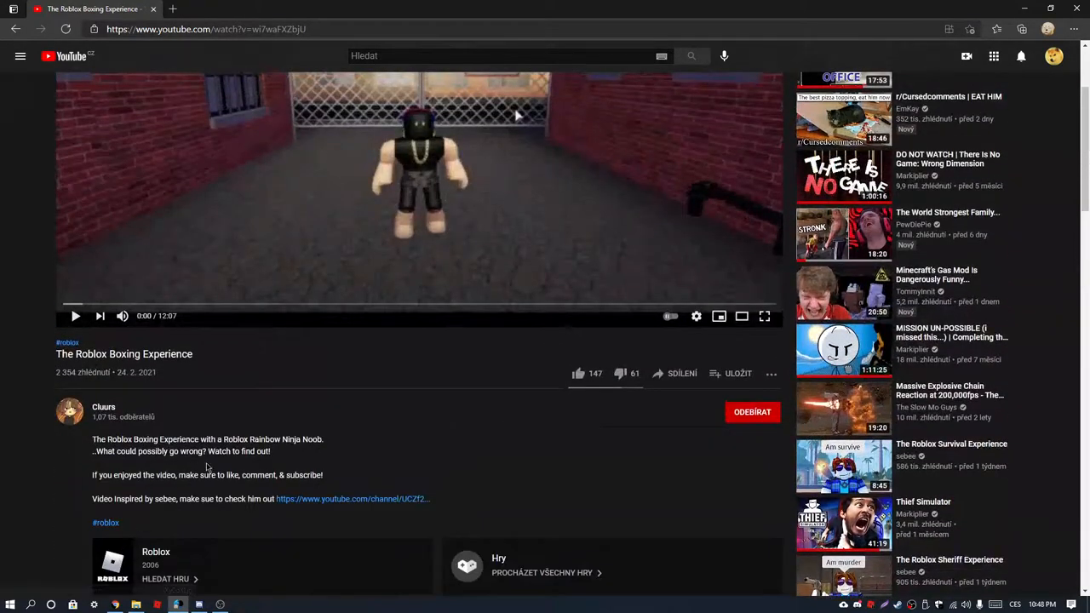
{"action": "scroll", "scroll_direction": "down", "scroll_amount": 3}
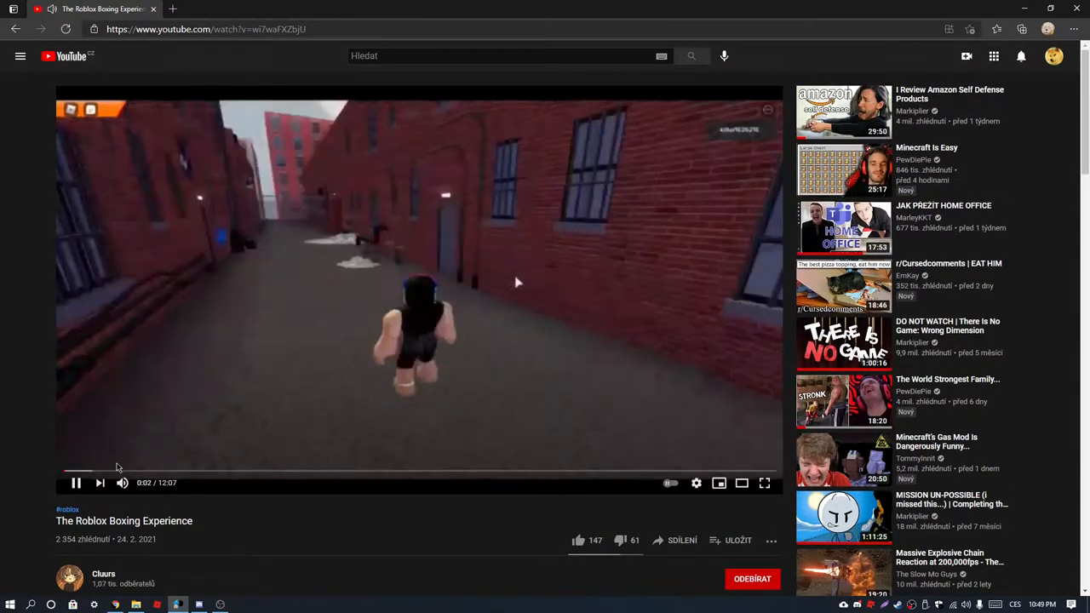
{"action": "mouse_move", "coordinate": [99, 470]}
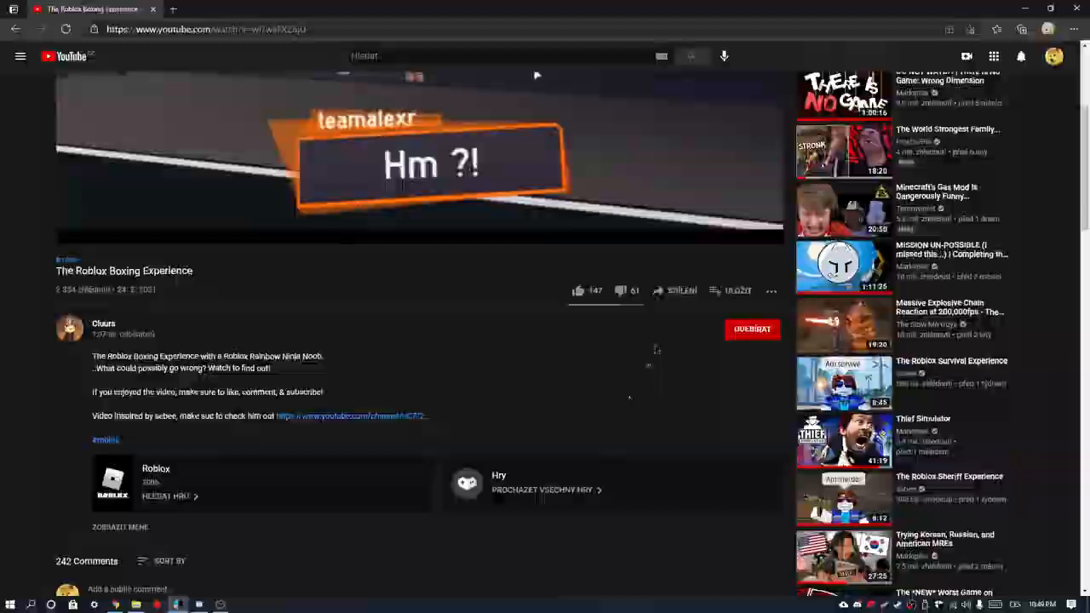
{"action": "scroll", "scroll_direction": "down", "scroll_amount": 3}
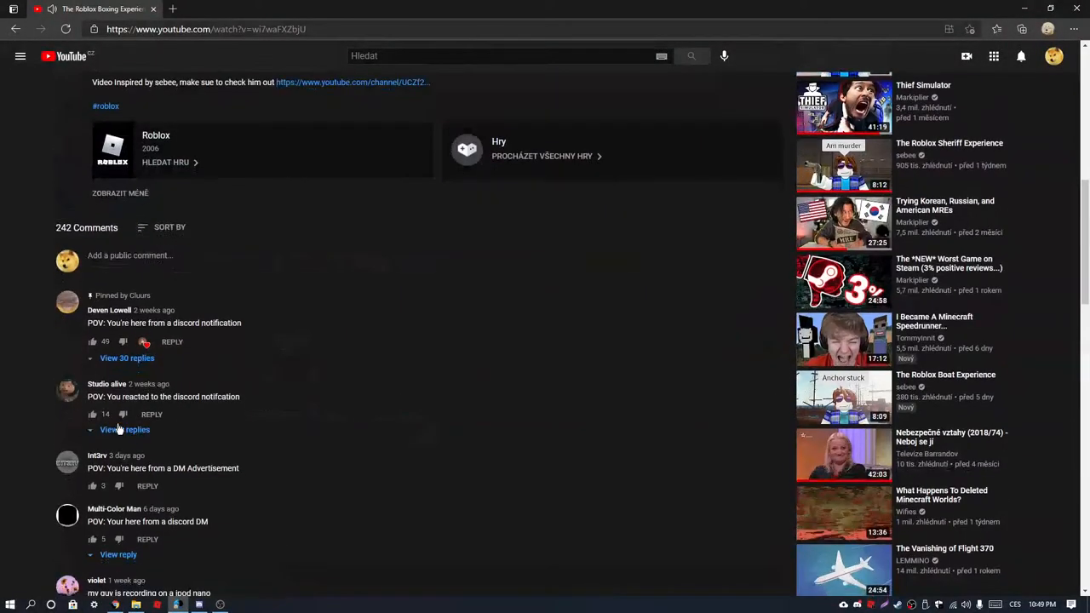
{"action": "left_click", "coordinate": [124, 430]}
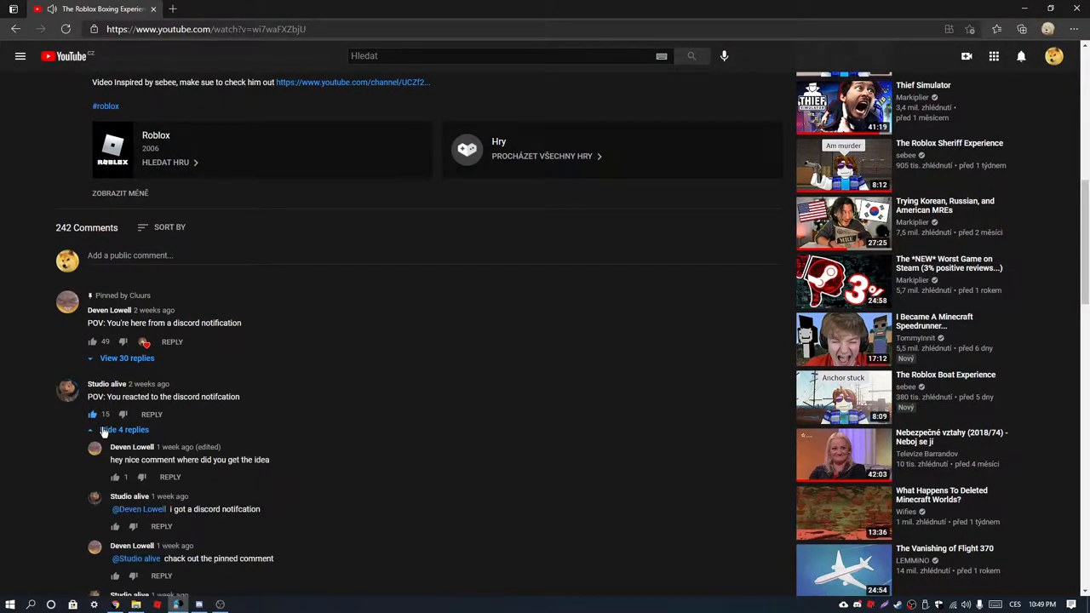
{"action": "scroll", "scroll_direction": "down", "scroll_amount": 3}
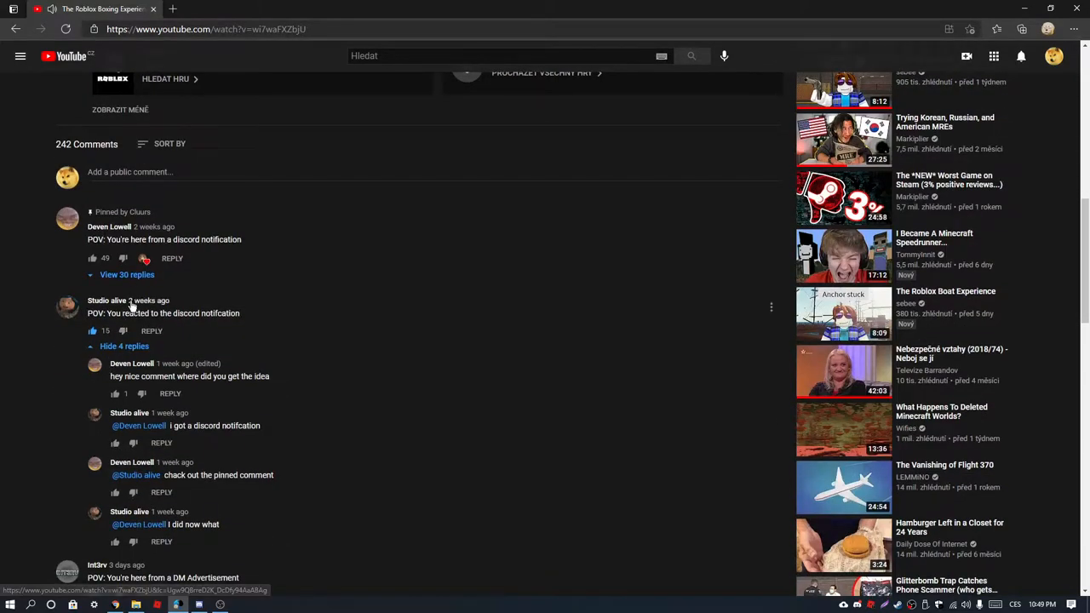
{"action": "left_click", "coordinate": [124, 346]}
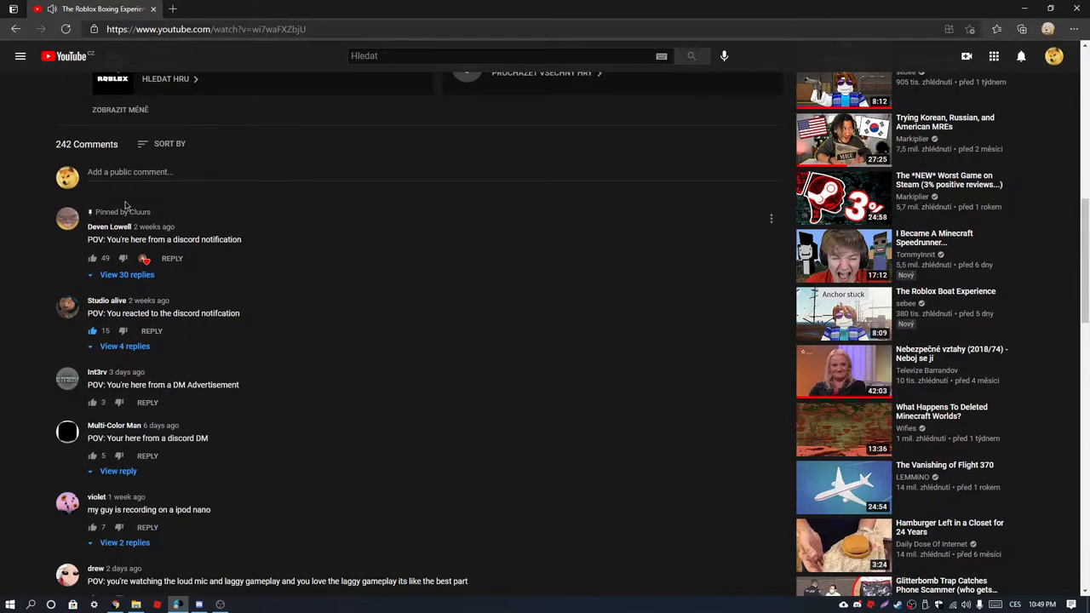
{"action": "scroll", "scroll_direction": "down", "scroll_amount": 3}
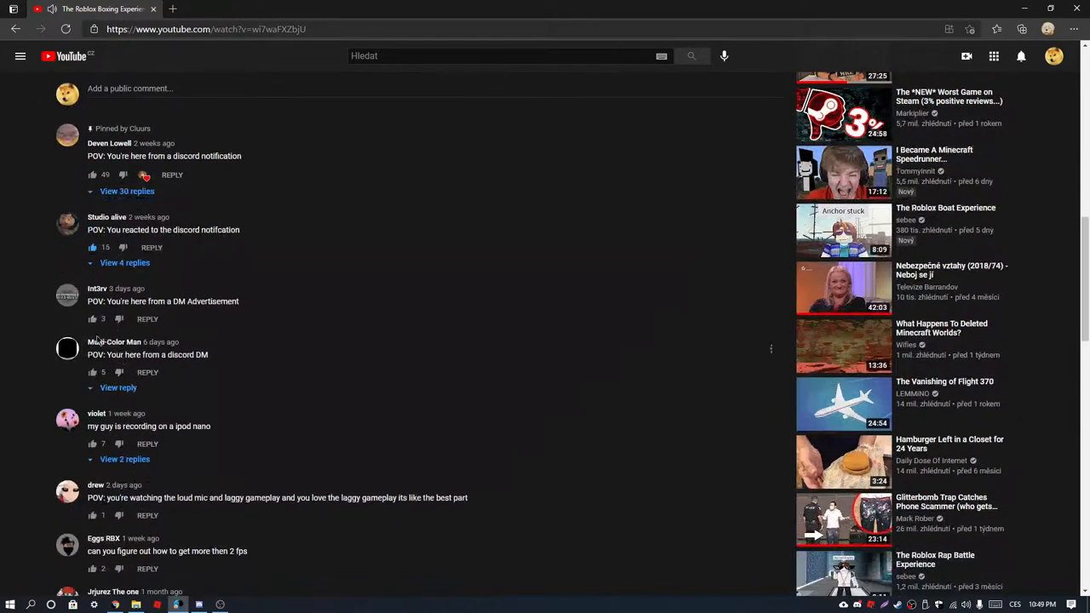
{"action": "left_click", "coordinate": [117, 389]}
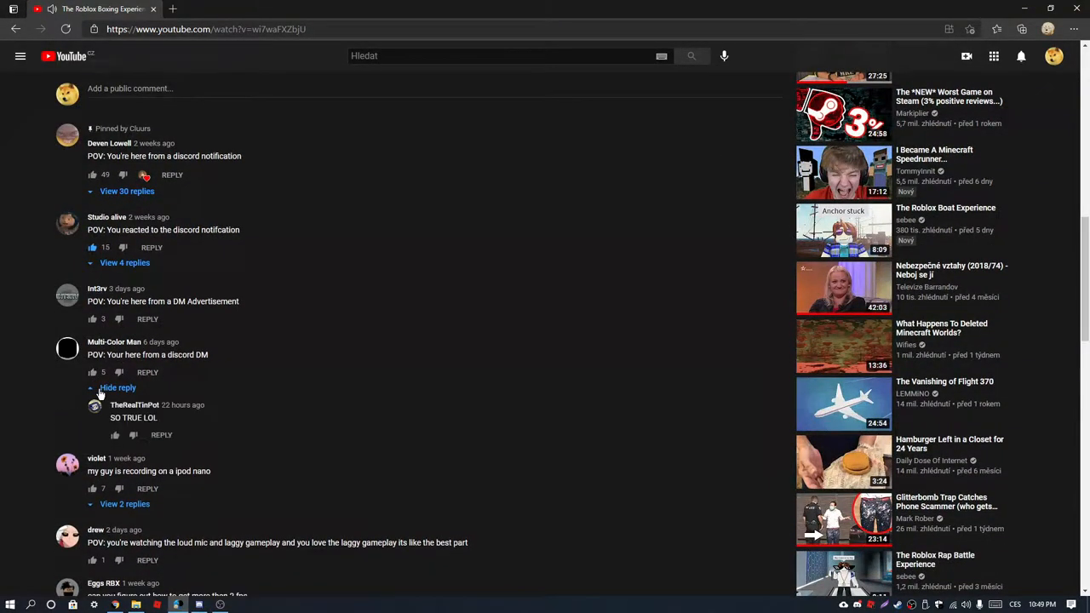
{"action": "scroll", "scroll_direction": "down", "scroll_amount": 3}
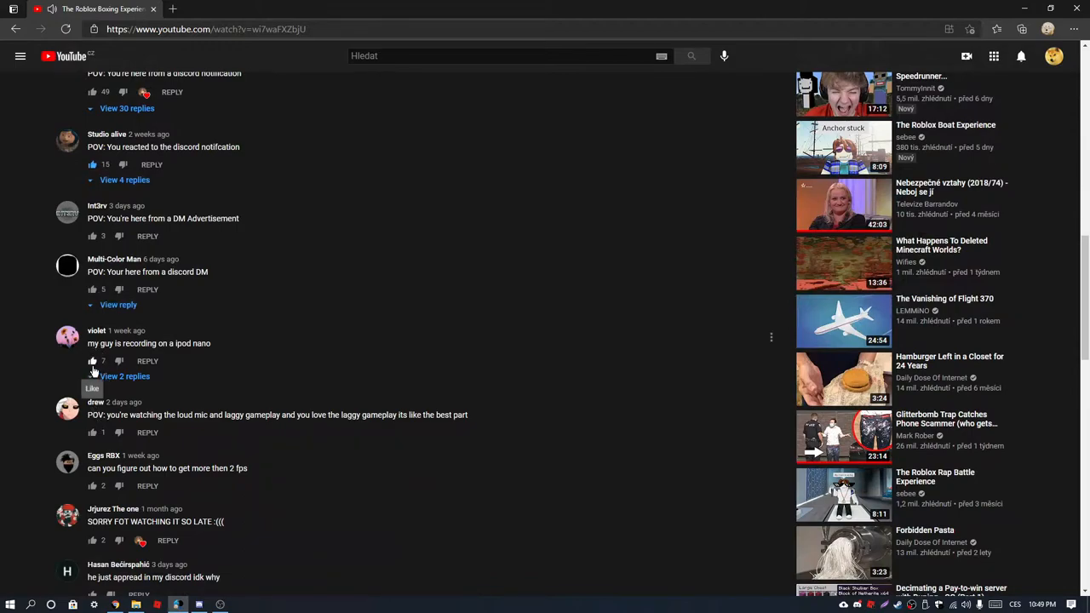
{"action": "left_click", "coordinate": [126, 376]}
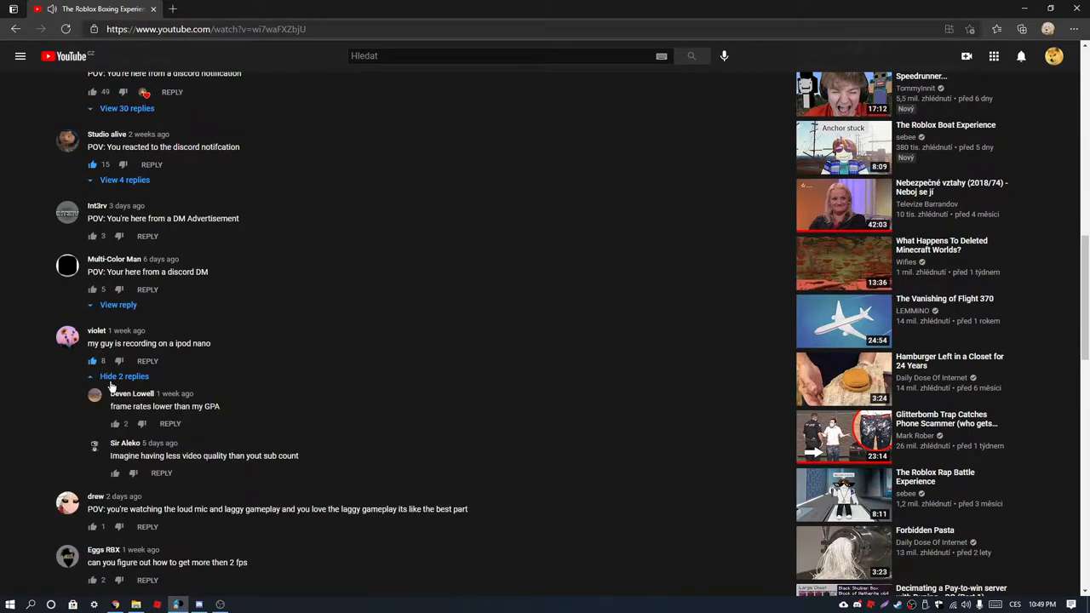
{"action": "left_click", "coordinate": [125, 377]}
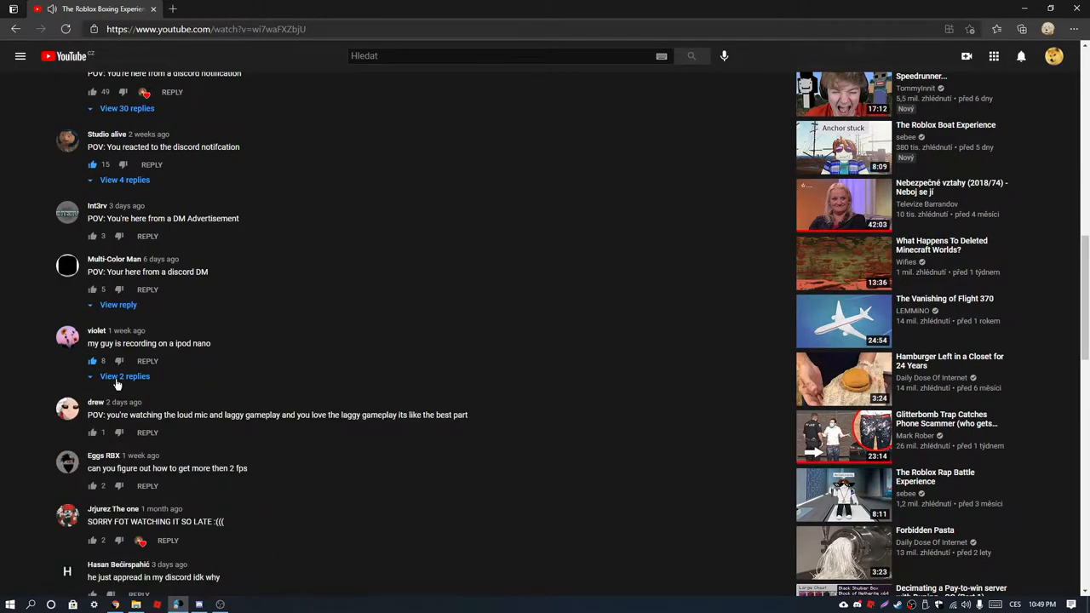
{"action": "scroll", "scroll_direction": "down", "scroll_amount": 3}
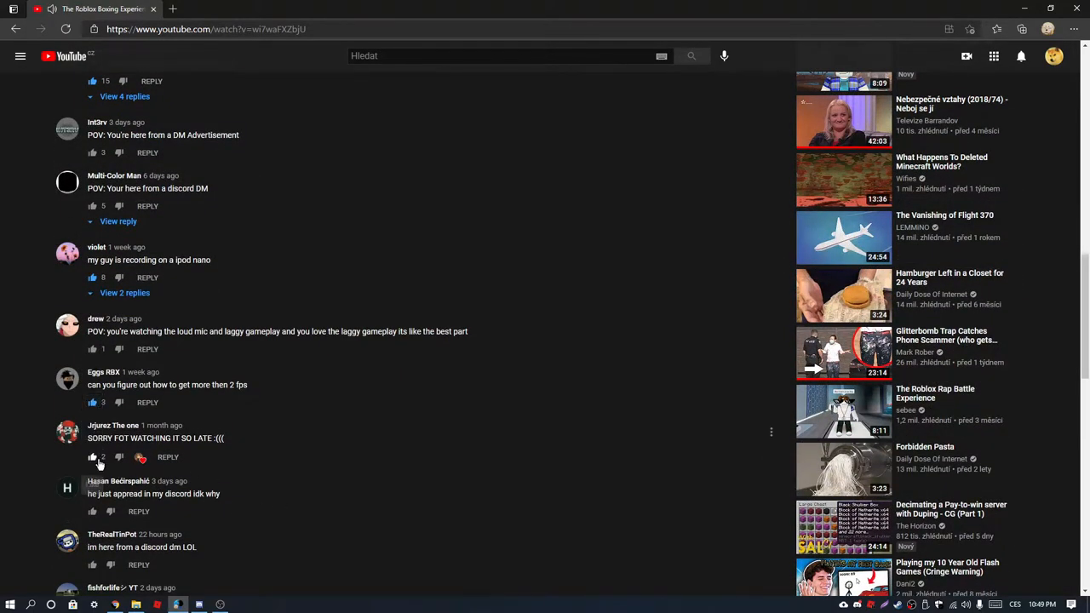
{"action": "scroll", "scroll_direction": "down", "scroll_amount": 3}
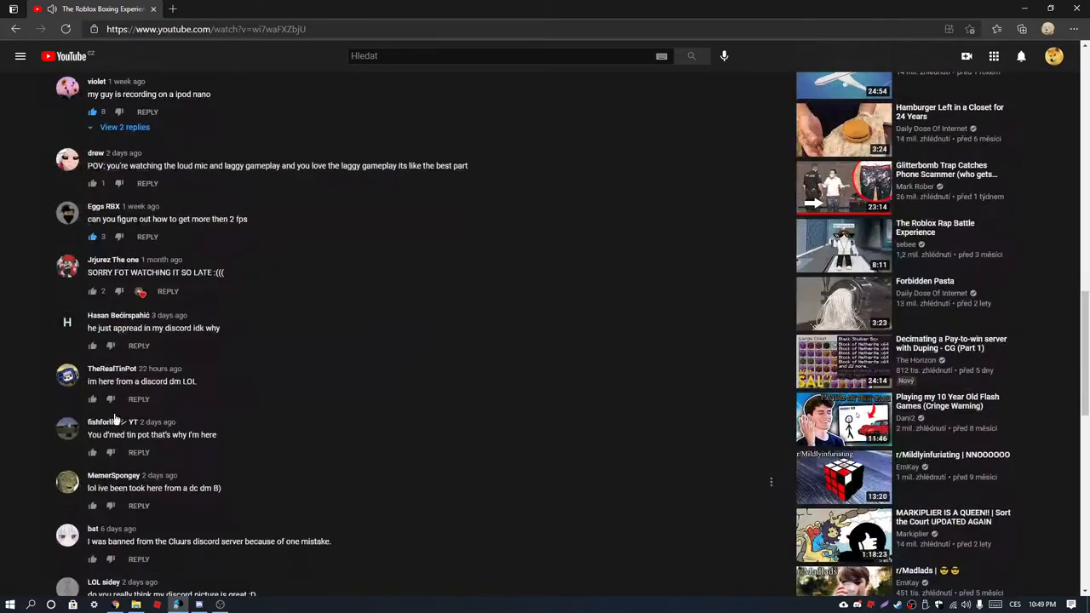
{"action": "scroll", "scroll_direction": "up", "scroll_amount": 3}
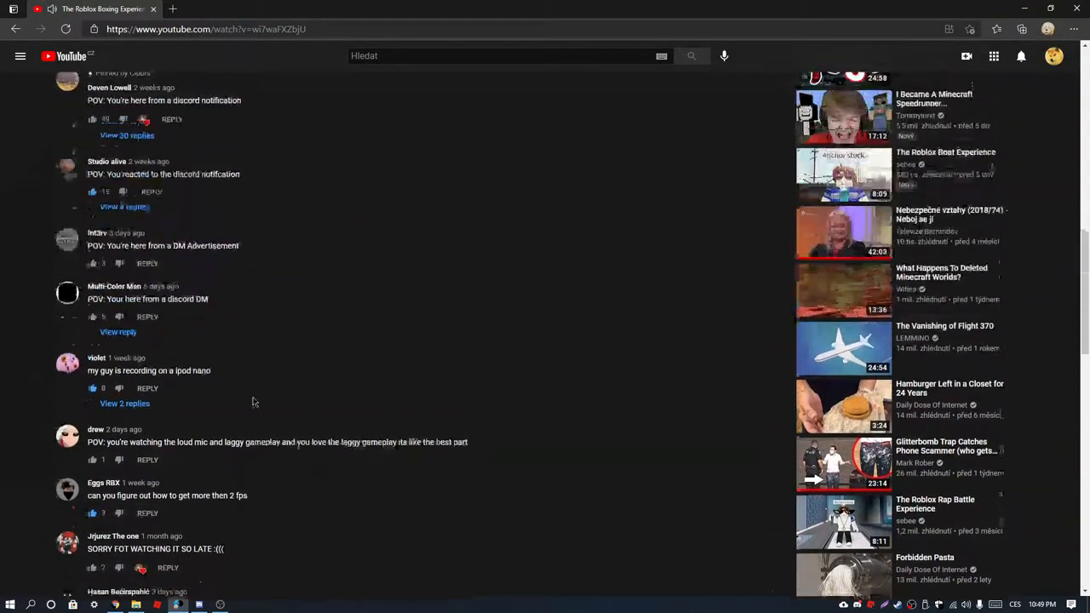
{"action": "scroll", "scroll_direction": "up", "scroll_amount": 3}
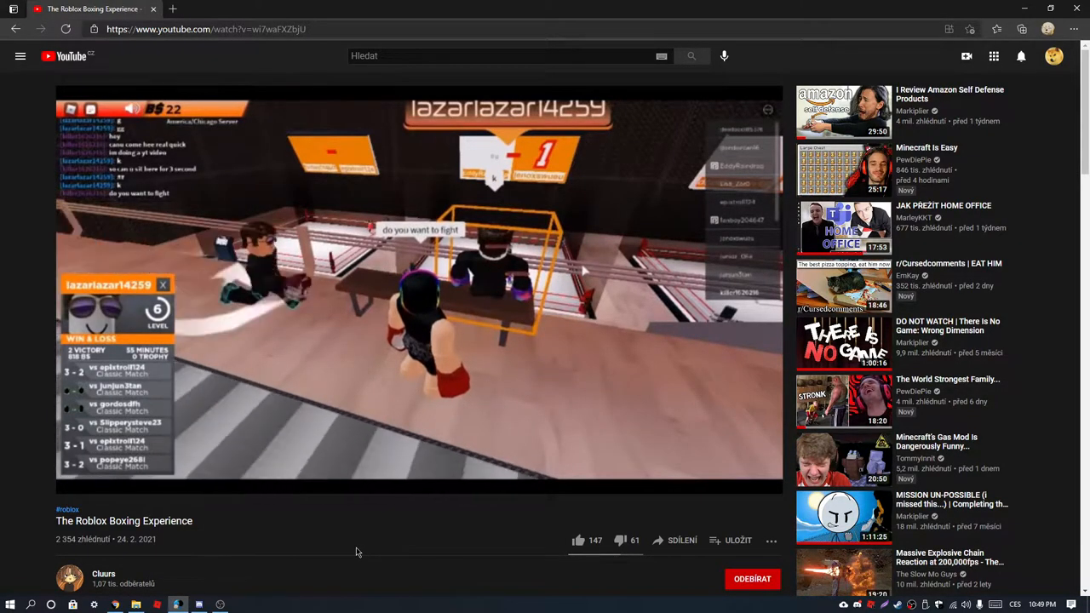
{"action": "left_click", "coordinate": [198, 604]}
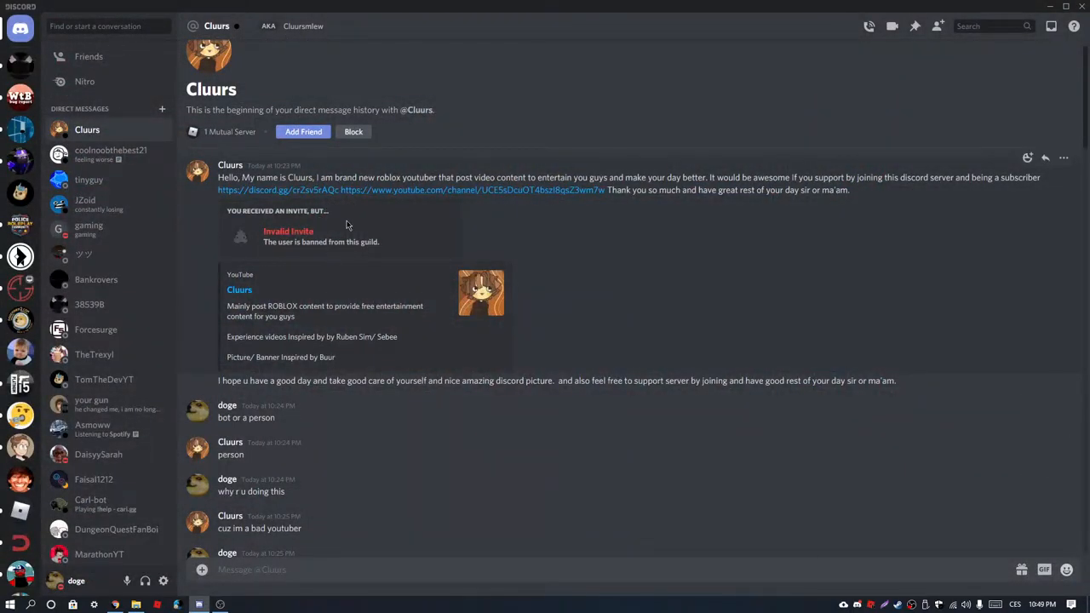
{"action": "mouse_move", "coordinate": [378, 290]}
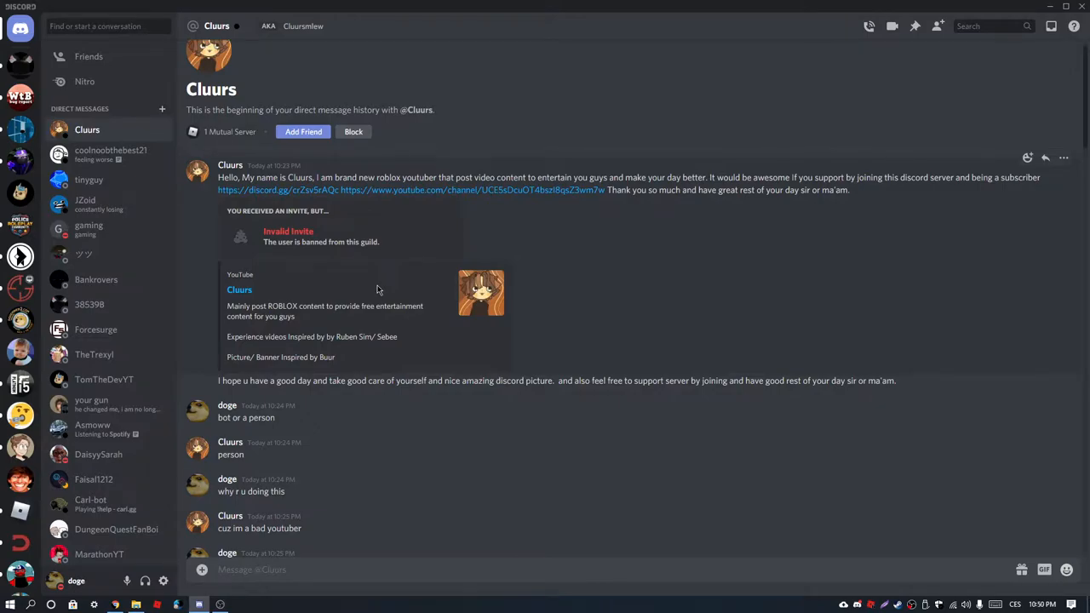
- Scroll through the DM argument history with the self-promoter
{"action": "scroll", "scroll_direction": "down", "scroll_amount": 3}
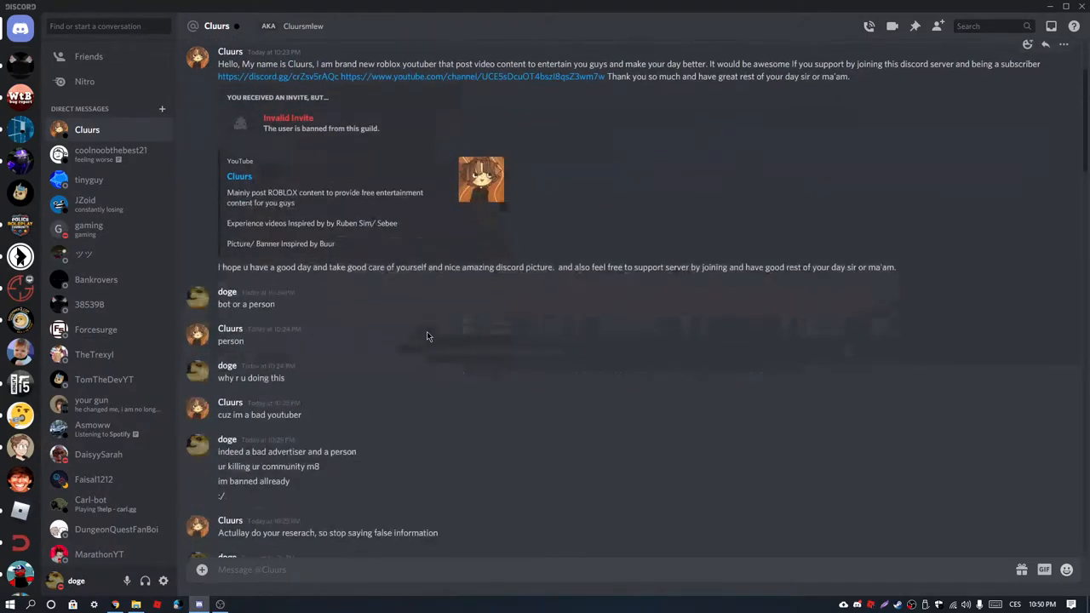
{"action": "scroll", "scroll_direction": "down", "scroll_amount": 3}
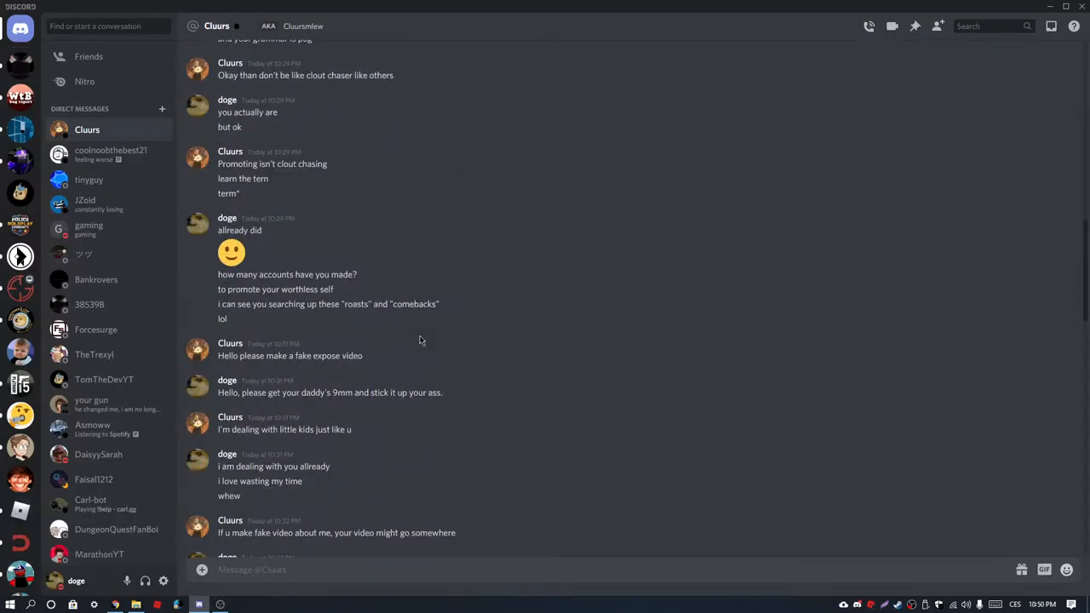
{"action": "scroll", "scroll_direction": "down", "scroll_amount": 3}
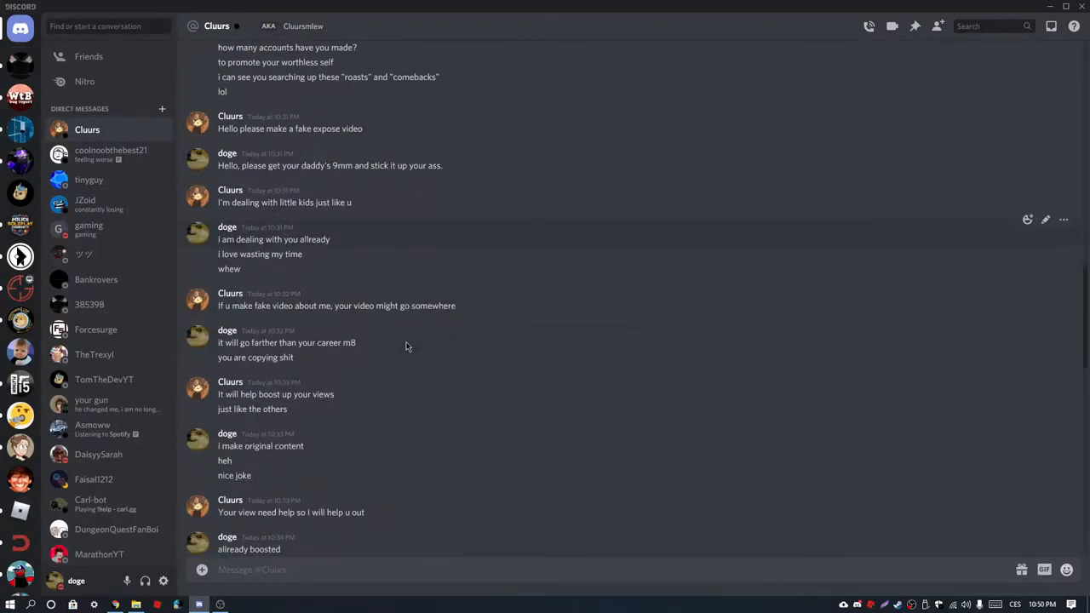
{"action": "scroll", "scroll_direction": "down", "scroll_amount": 3}
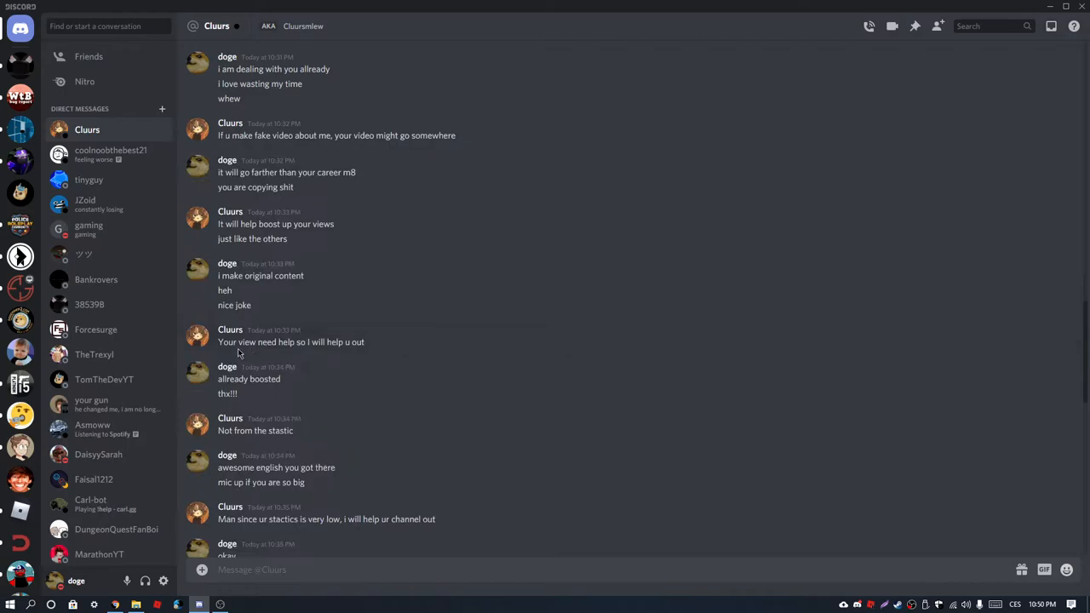
{"action": "scroll", "scroll_direction": "down", "scroll_amount": 3}
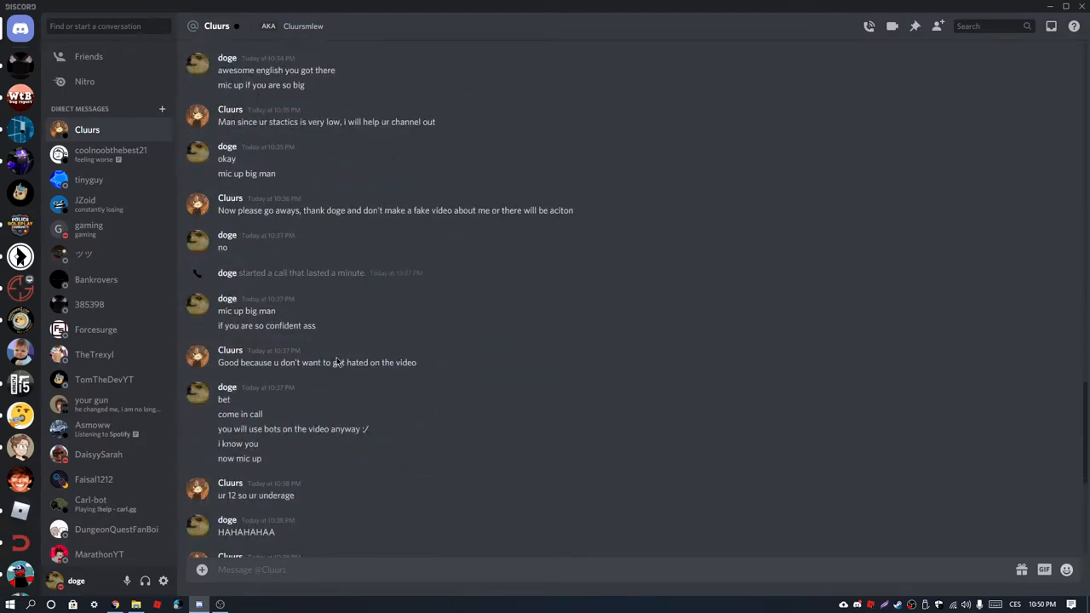
{"action": "mouse_move", "coordinate": [399, 315]}
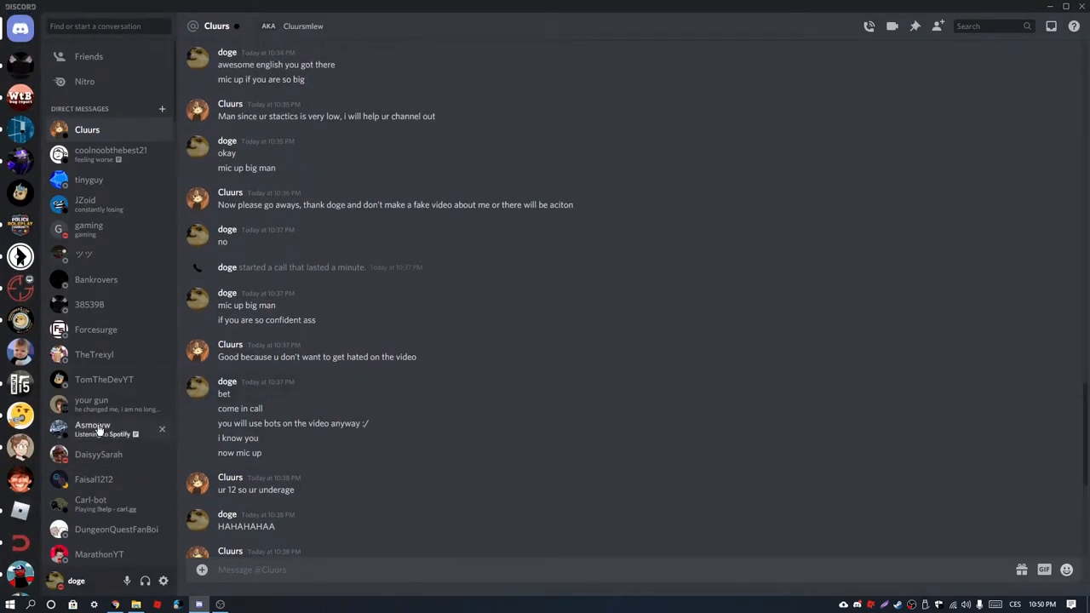
{"action": "scroll", "scroll_direction": "up", "scroll_amount": 3}
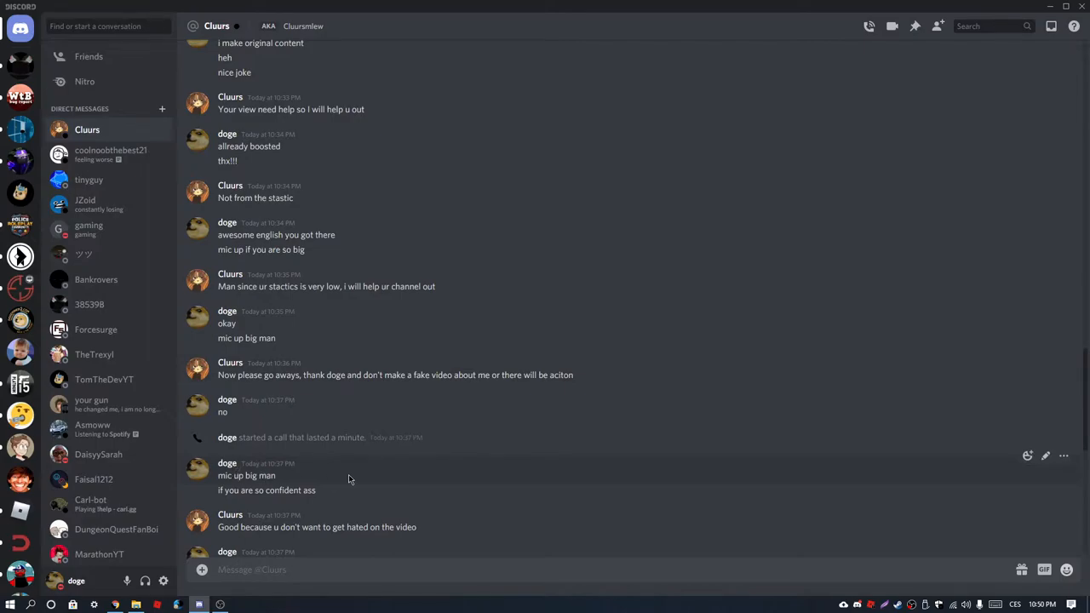
{"action": "scroll", "scroll_direction": "down", "scroll_amount": 3}
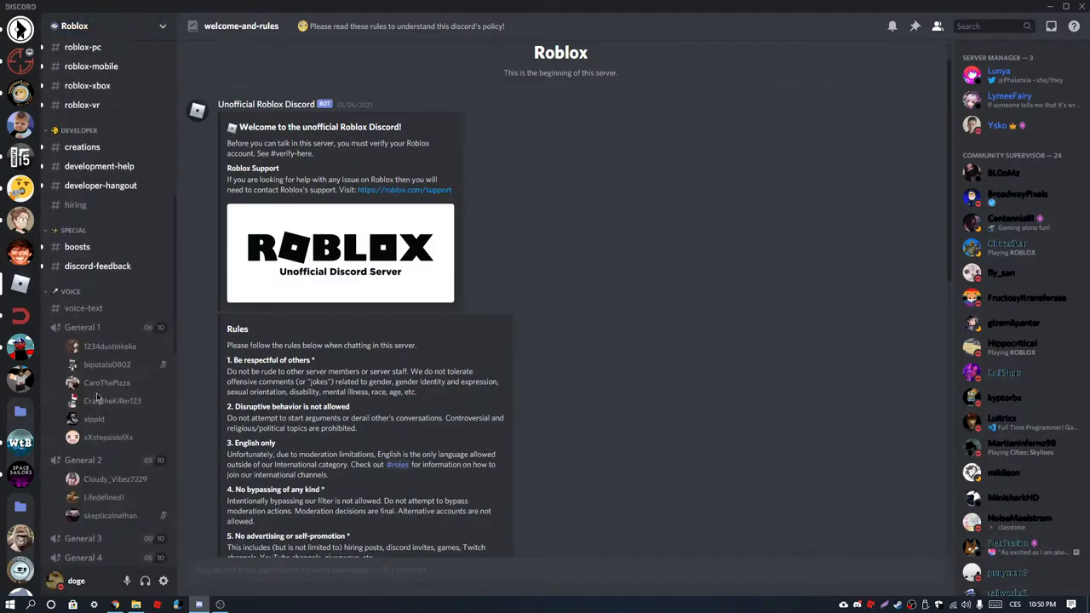
{"action": "left_click", "coordinate": [83, 137]}
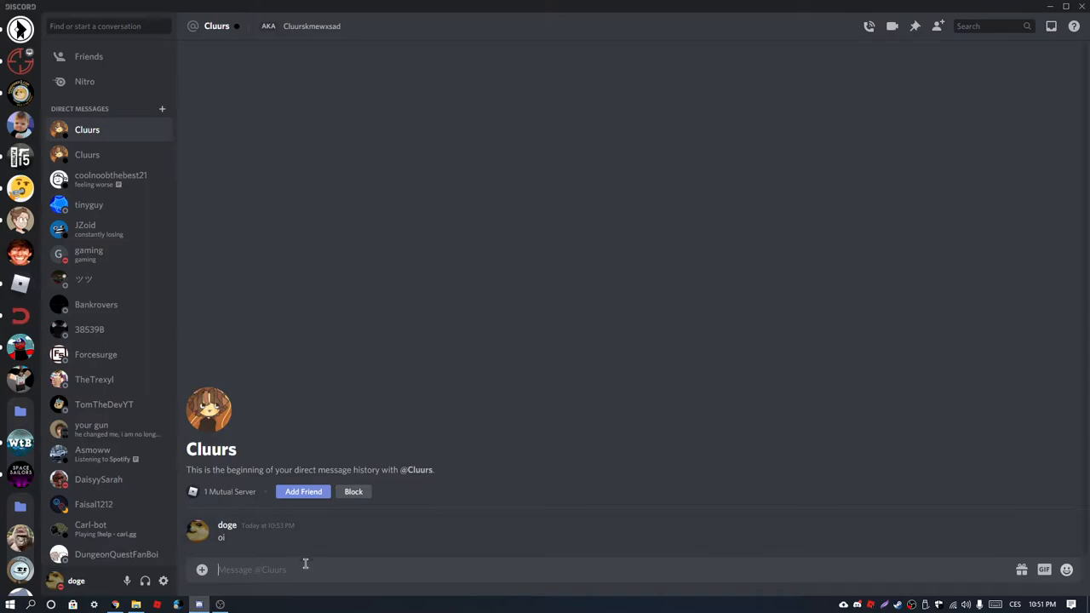
- Send 'atleast get your facts straight', 'love your content' and 'so shit' in the DM
{"action": "type", "text": "atleast g"}
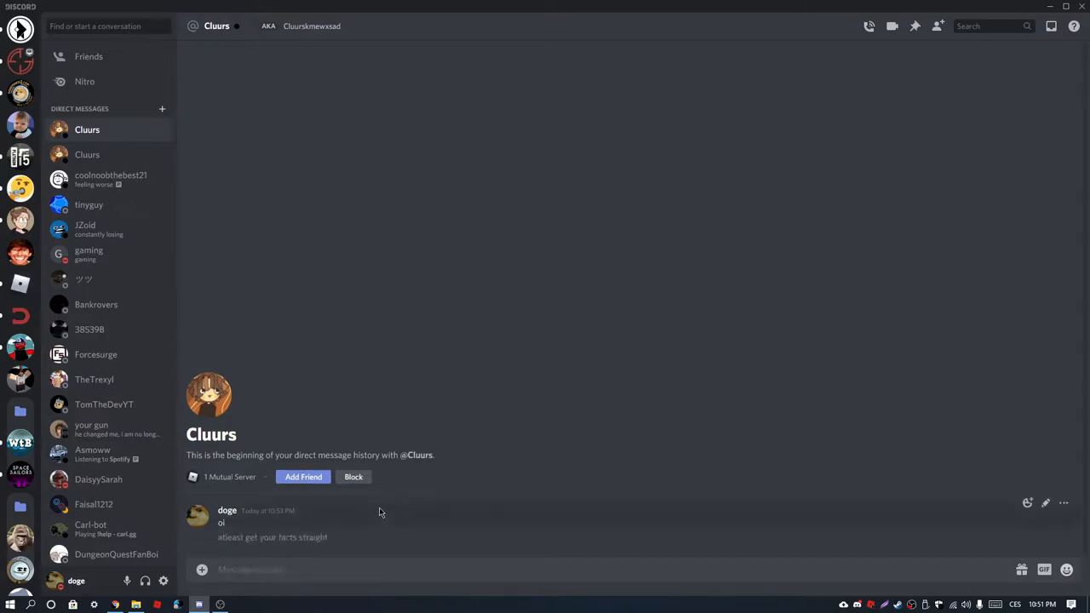
{"action": "type", "text": "love"}
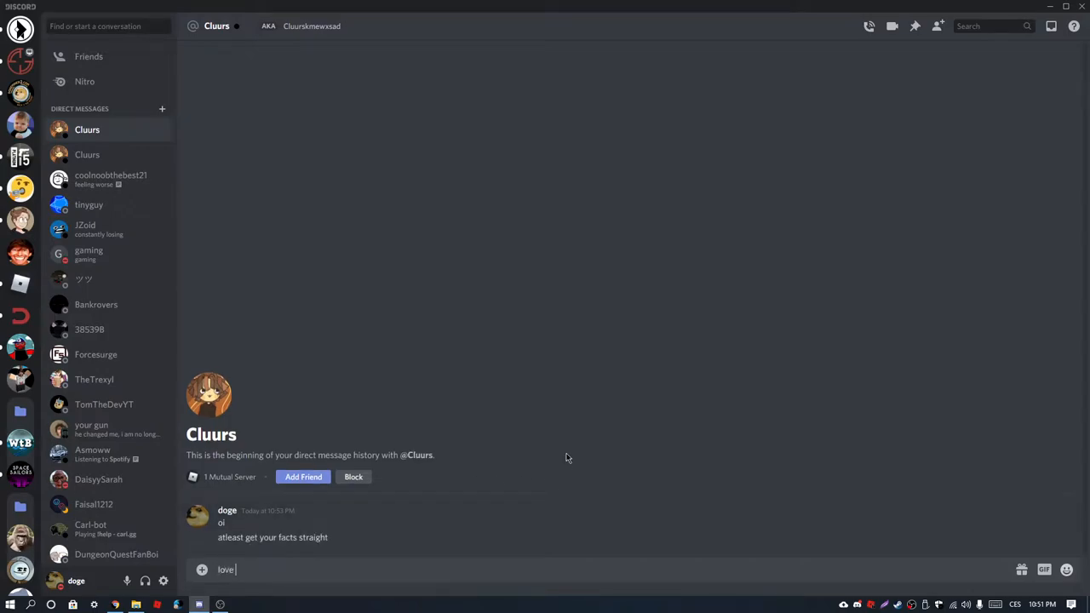
{"action": "type", "text": "your content"}
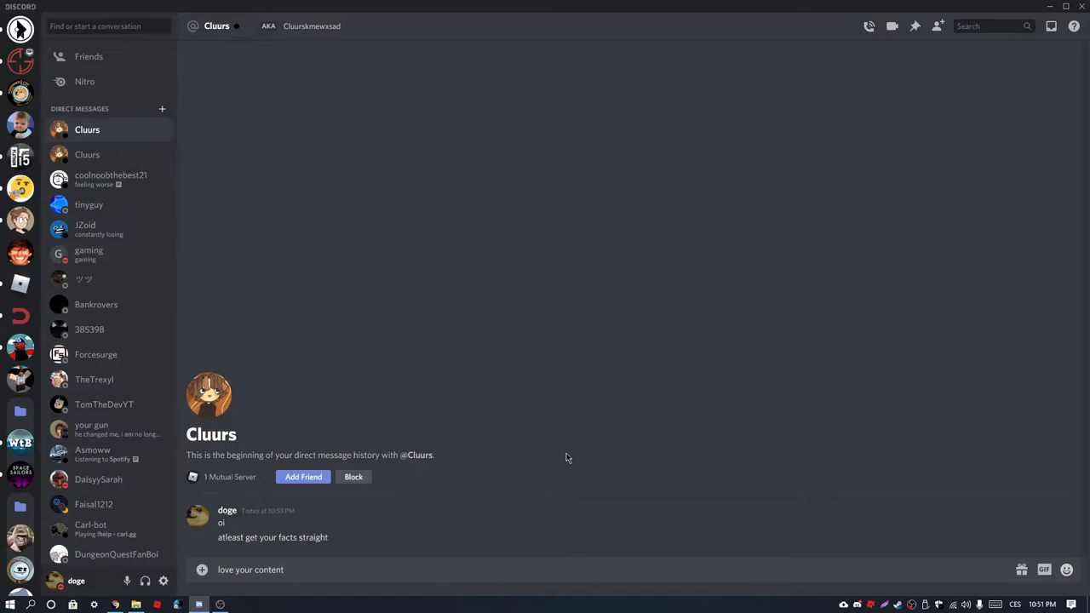
{"action": "type", "text": "so shit"}
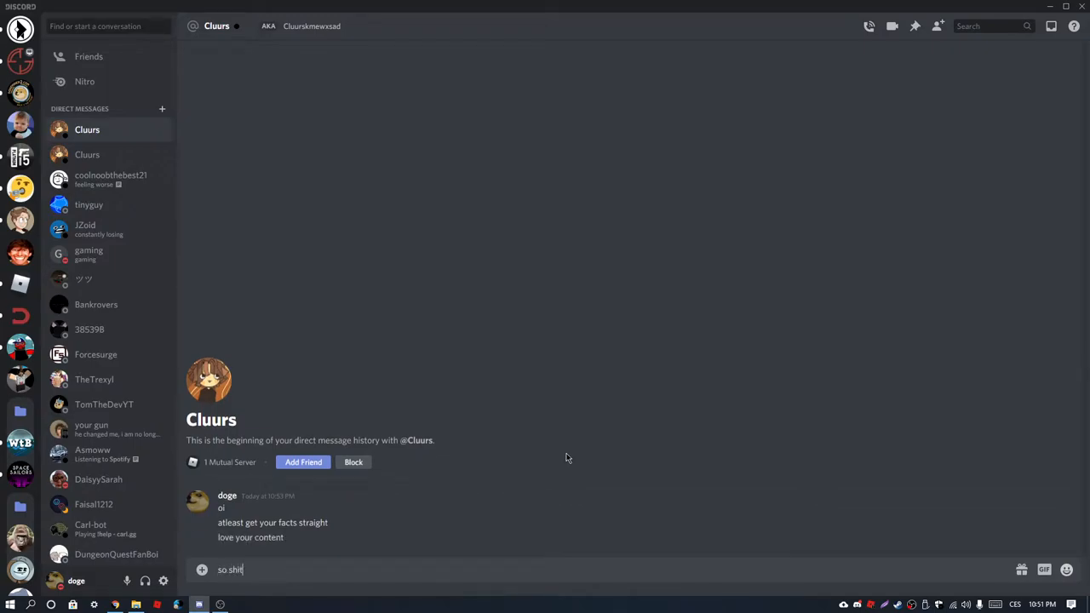
{"action": "key", "text": "enter"}
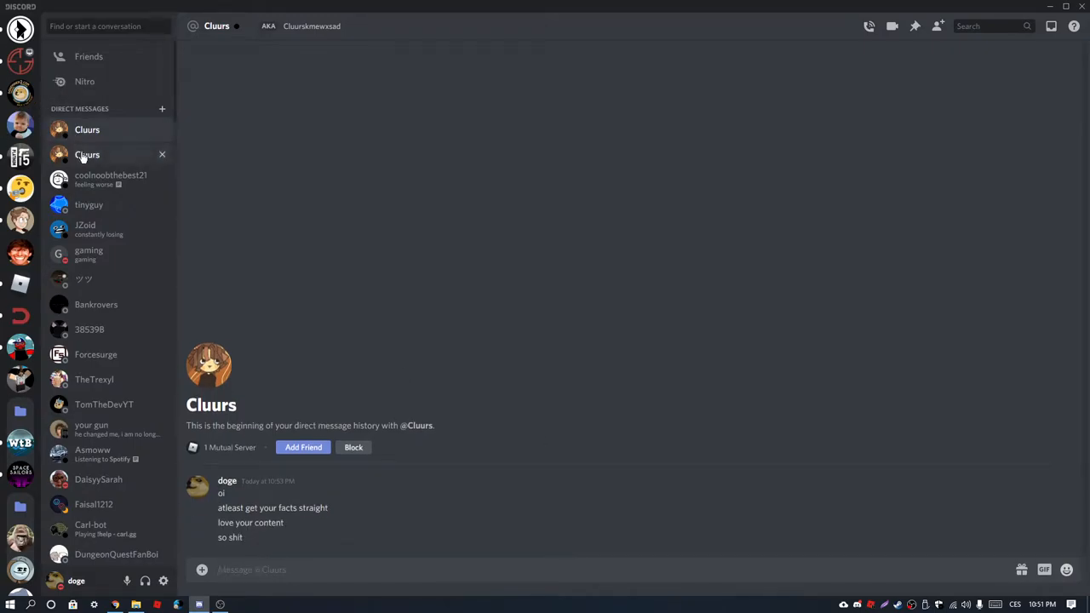
{"action": "mouse_move", "coordinate": [92, 130]}
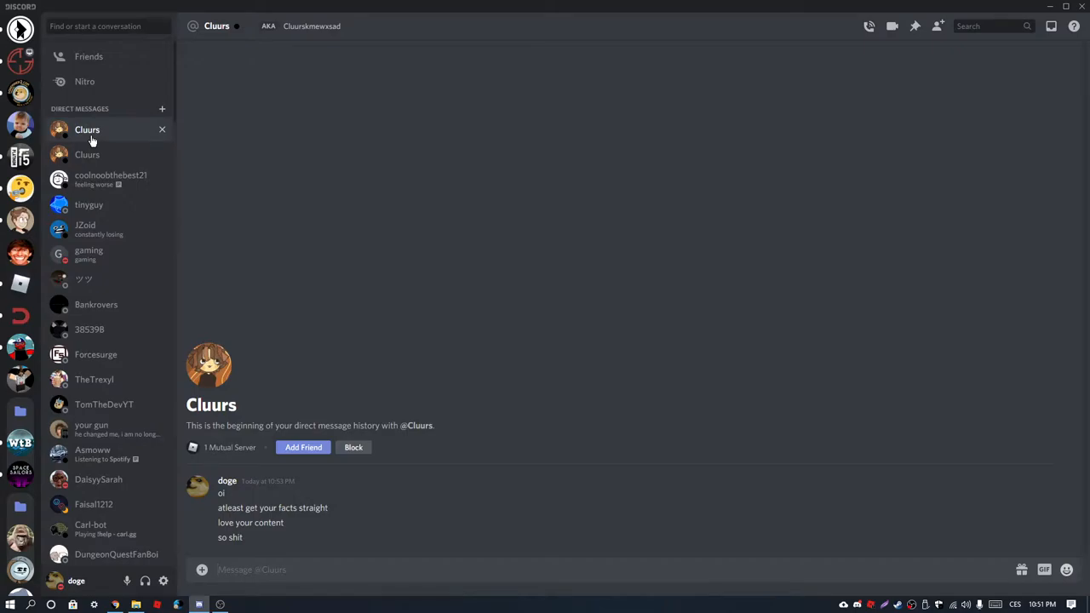
- View the account's profile, switch back to the older Cluurs conversation, then move to the browser
{"action": "left_click", "coordinate": [252, 569]}
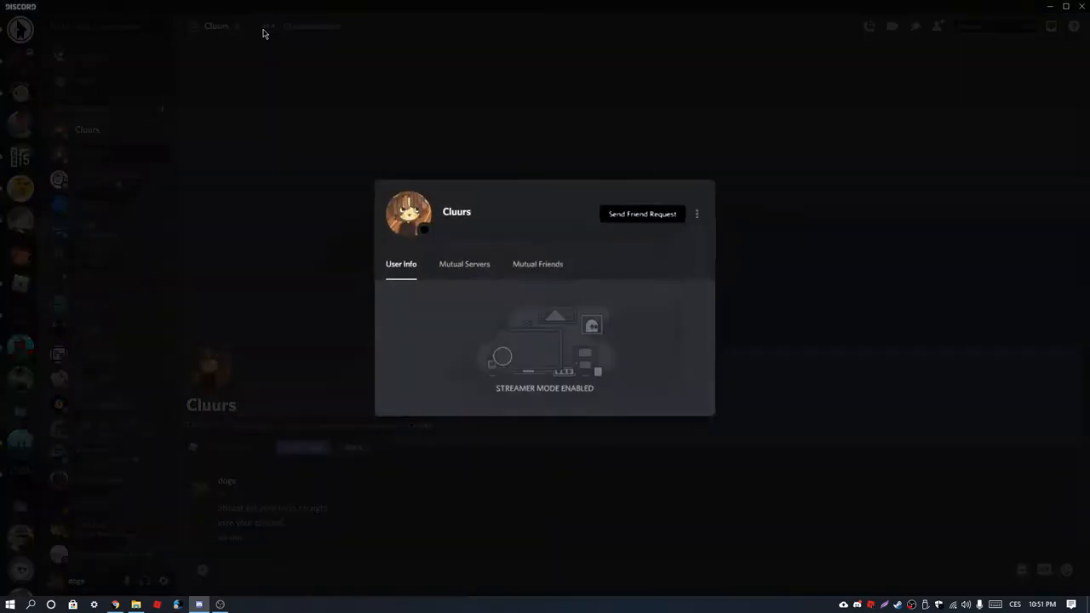
{"action": "left_click", "coordinate": [463, 264]}
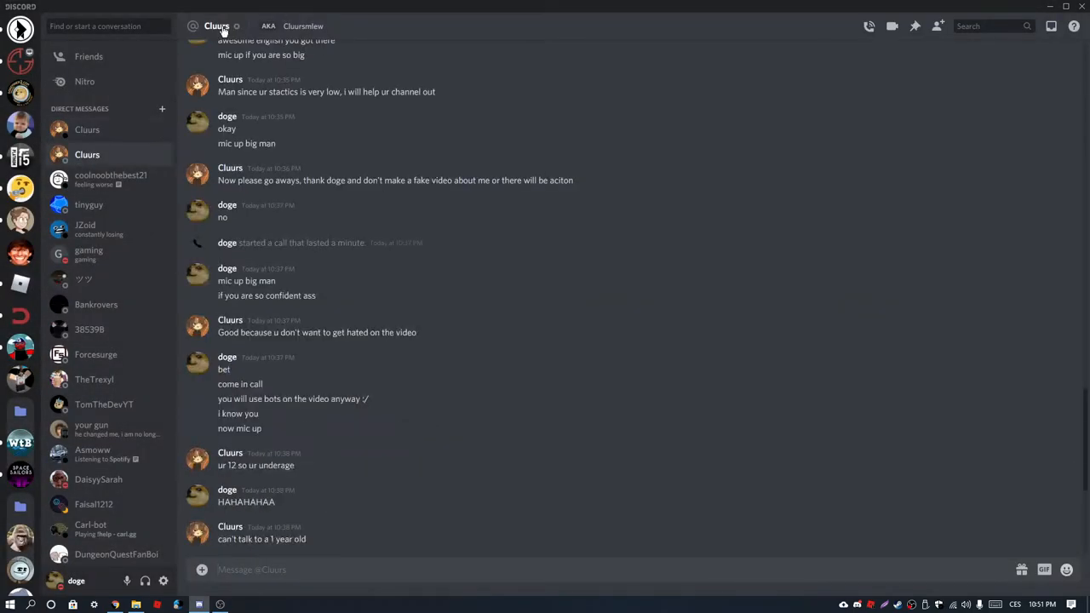
{"action": "left_click", "coordinate": [217, 25]}
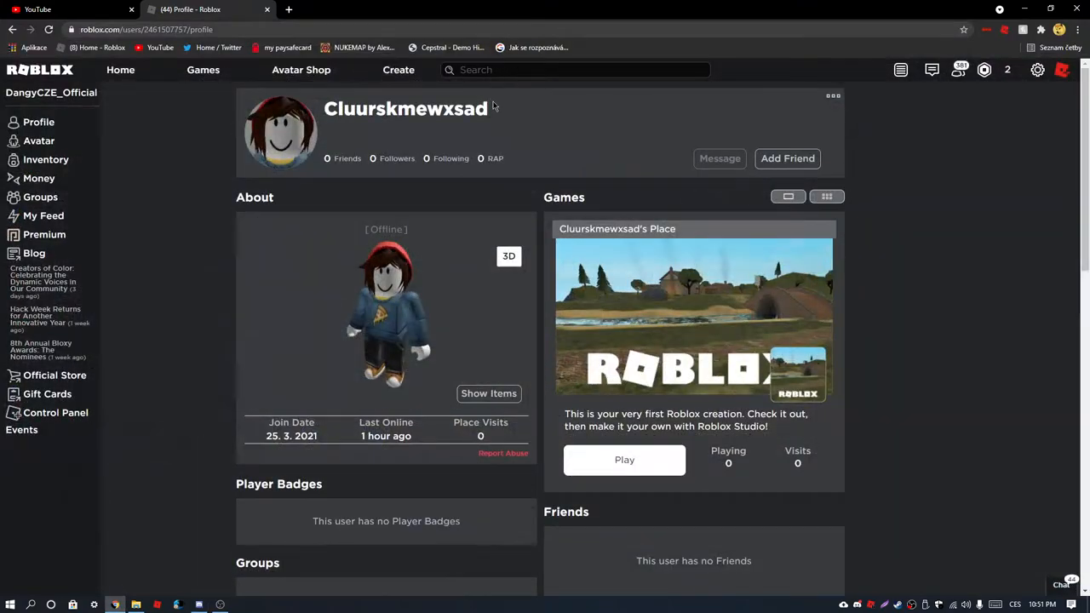
{"action": "type", "text": "Cluurskmewxsad"}
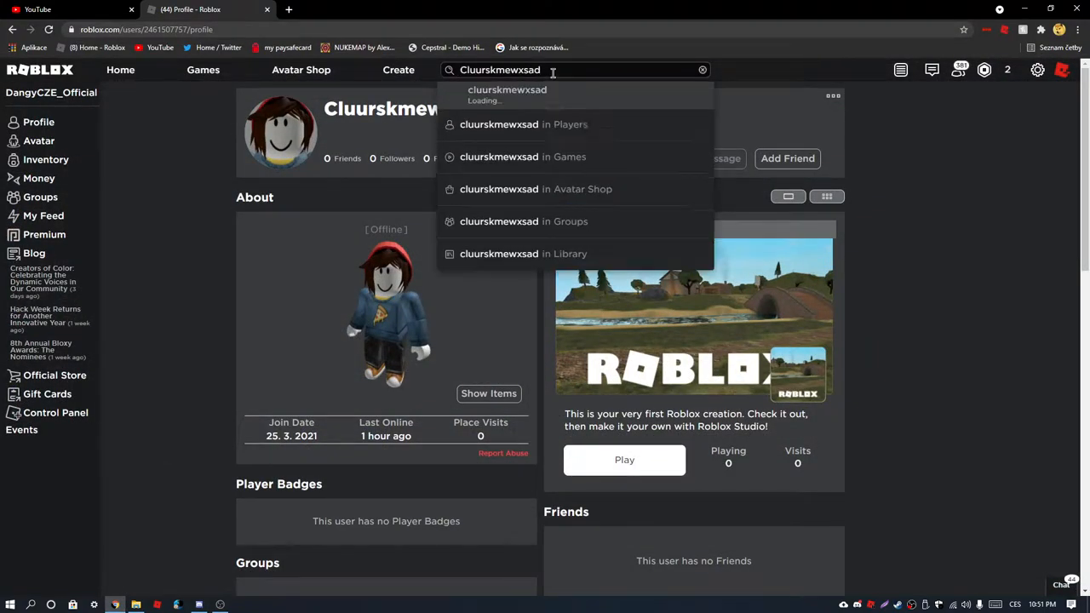
{"action": "key", "text": "Backspace"}
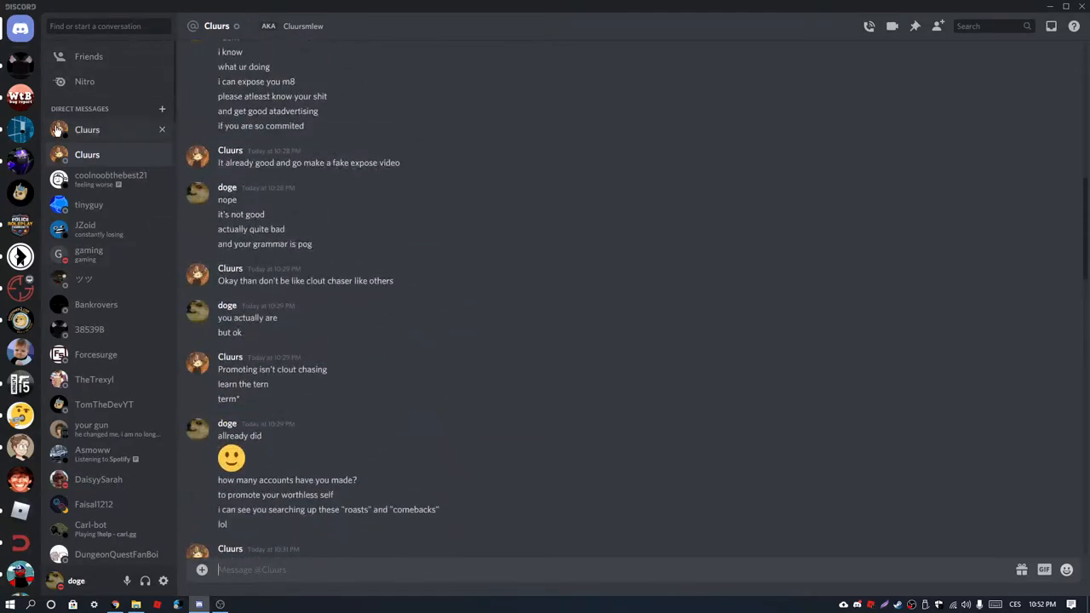
- Switch to the Roblox server's voice-text channel
{"action": "left_click", "coordinate": [87, 129]}
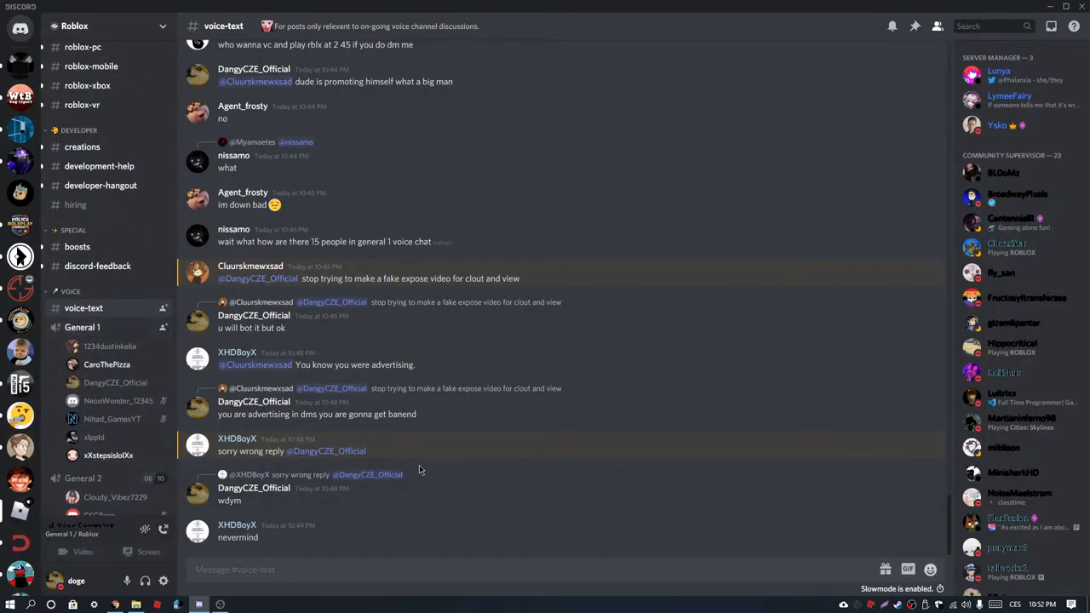
{"action": "mouse_move", "coordinate": [408, 473]}
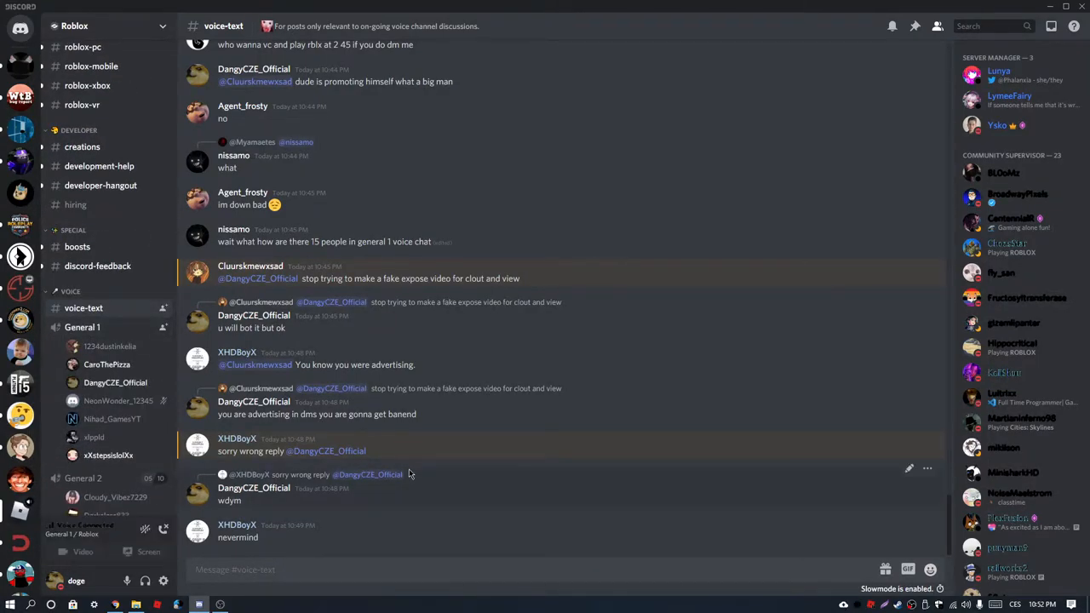
{"action": "mouse_move", "coordinate": [476, 449]}
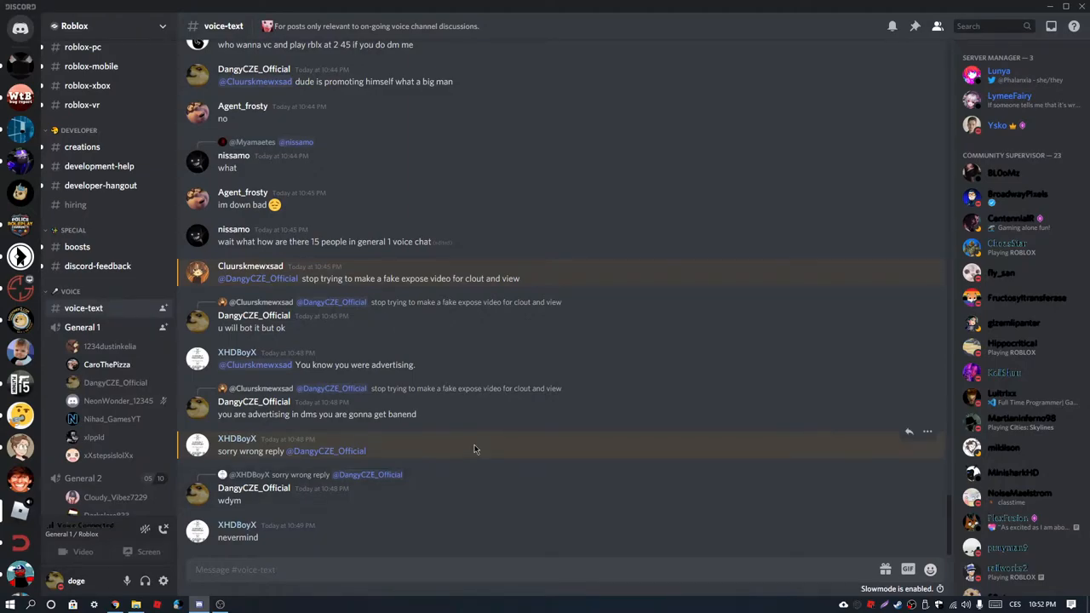
{"action": "mouse_move", "coordinate": [498, 487]}
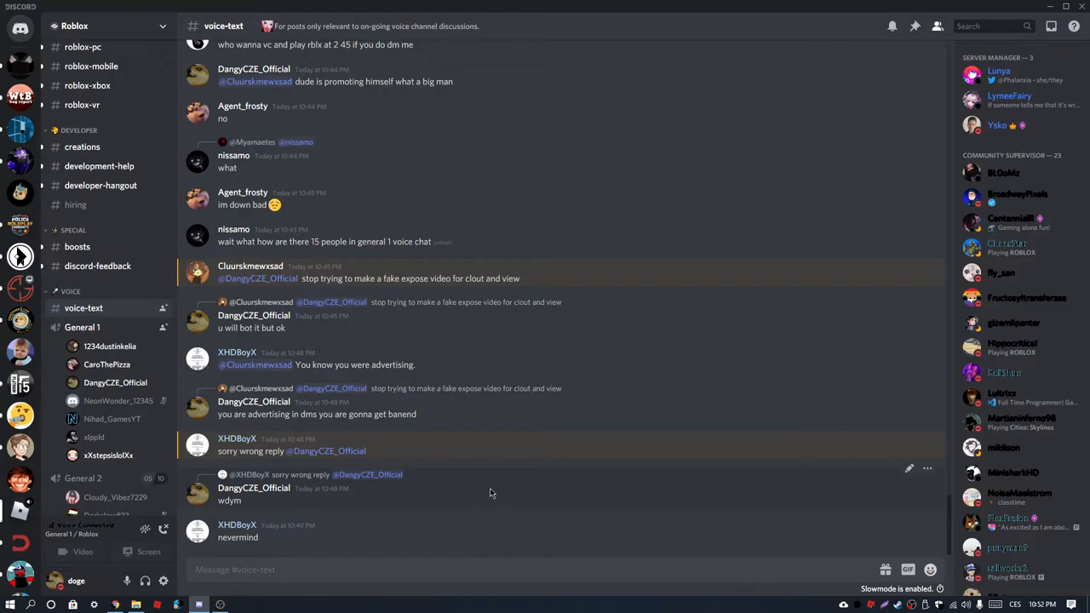
{"action": "mouse_move", "coordinate": [525, 477]}
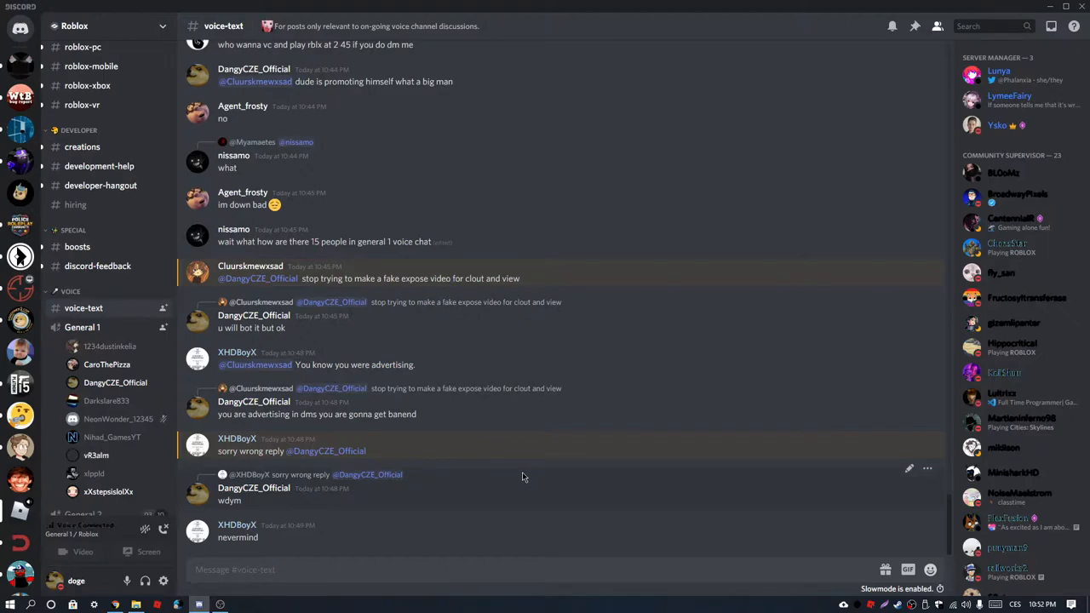
{"action": "mouse_move", "coordinate": [517, 482]}
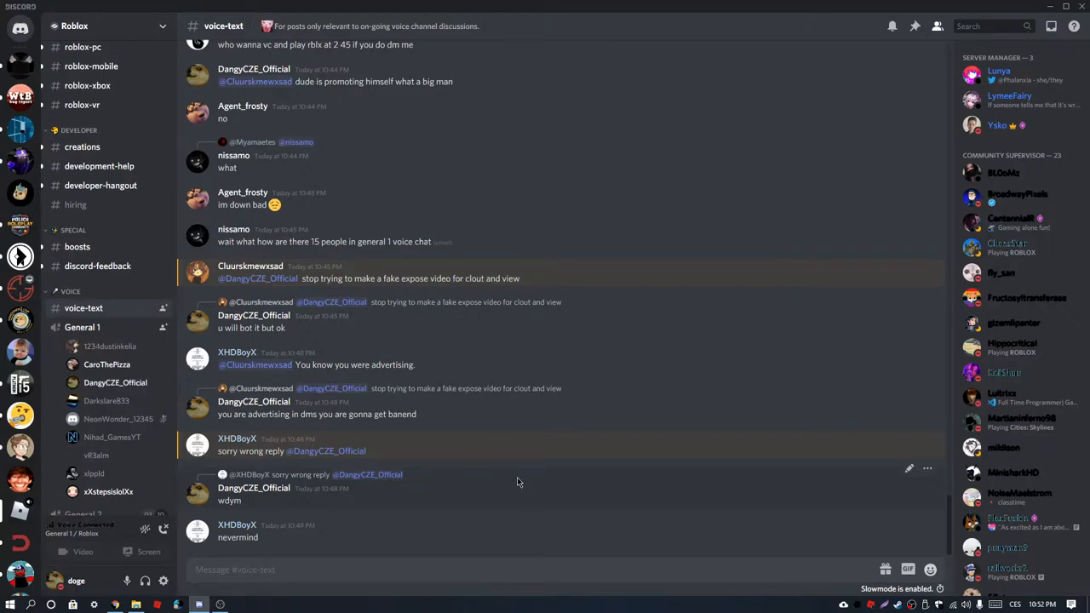
{"action": "mouse_move", "coordinate": [511, 545]}
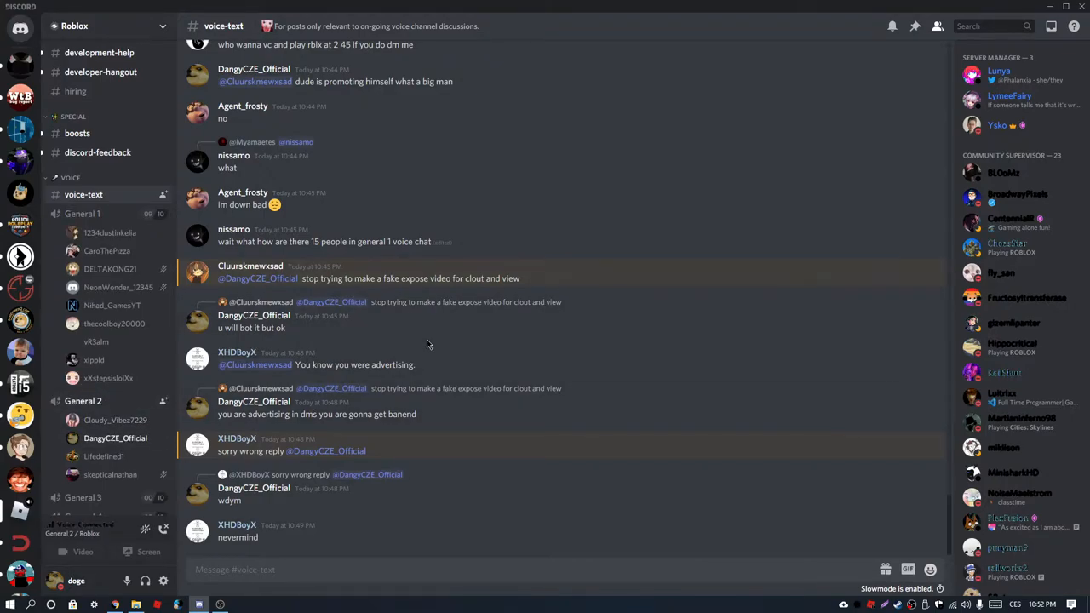
{"action": "mouse_move", "coordinate": [400, 366]}
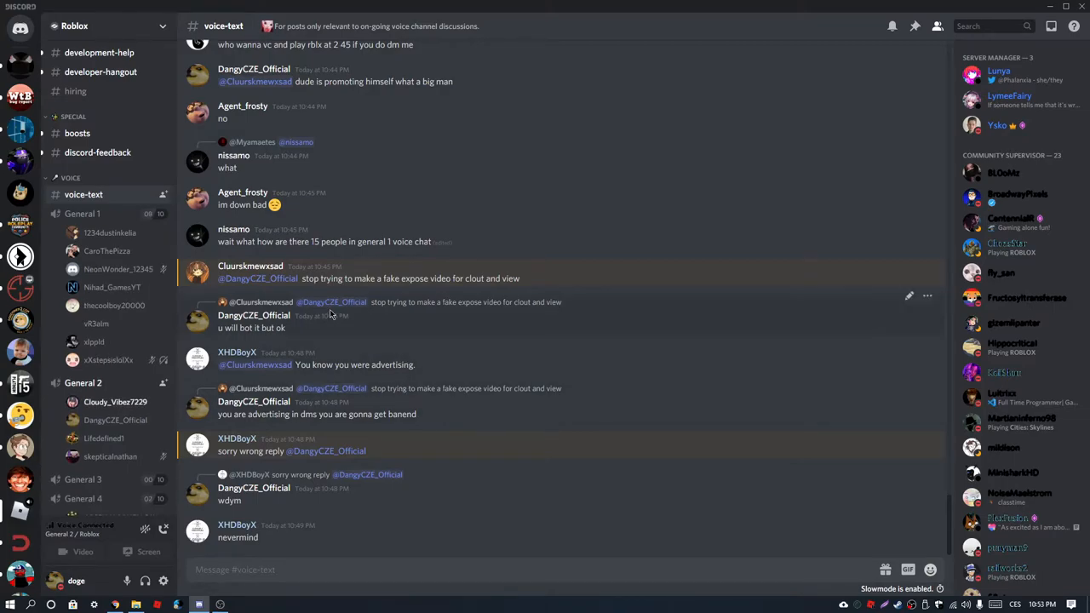
{"action": "mouse_move", "coordinate": [349, 378]}
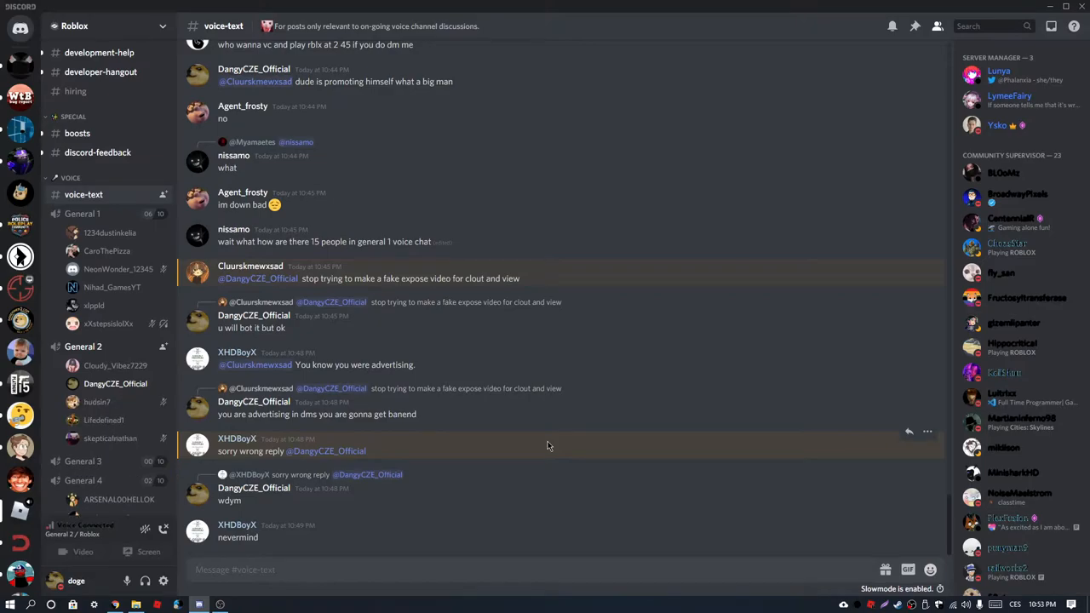
{"action": "mouse_move", "coordinate": [542, 436]}
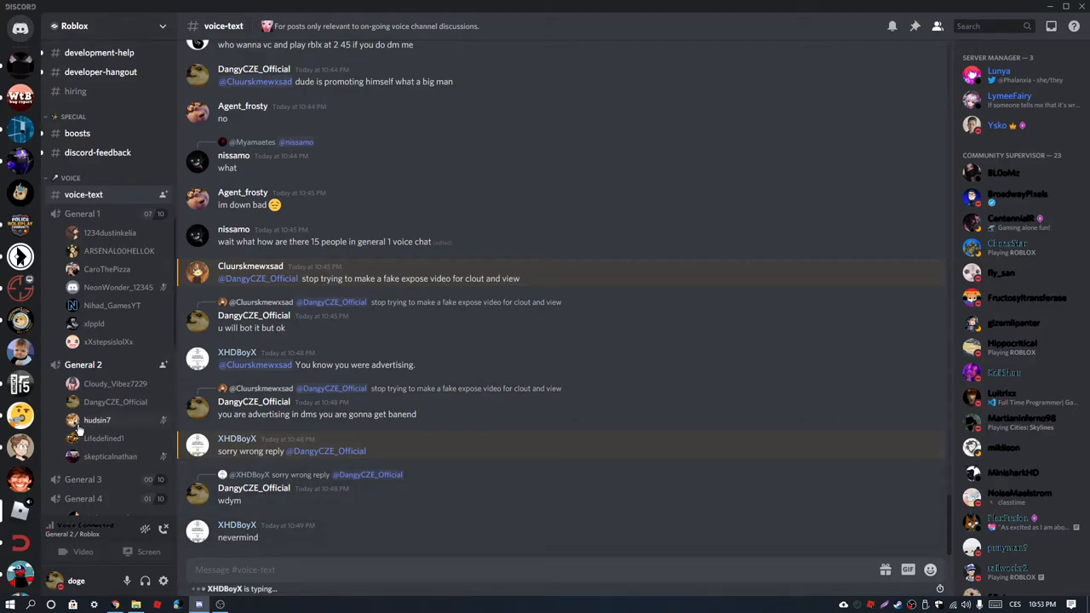
{"action": "left_click", "coordinate": [97, 419]}
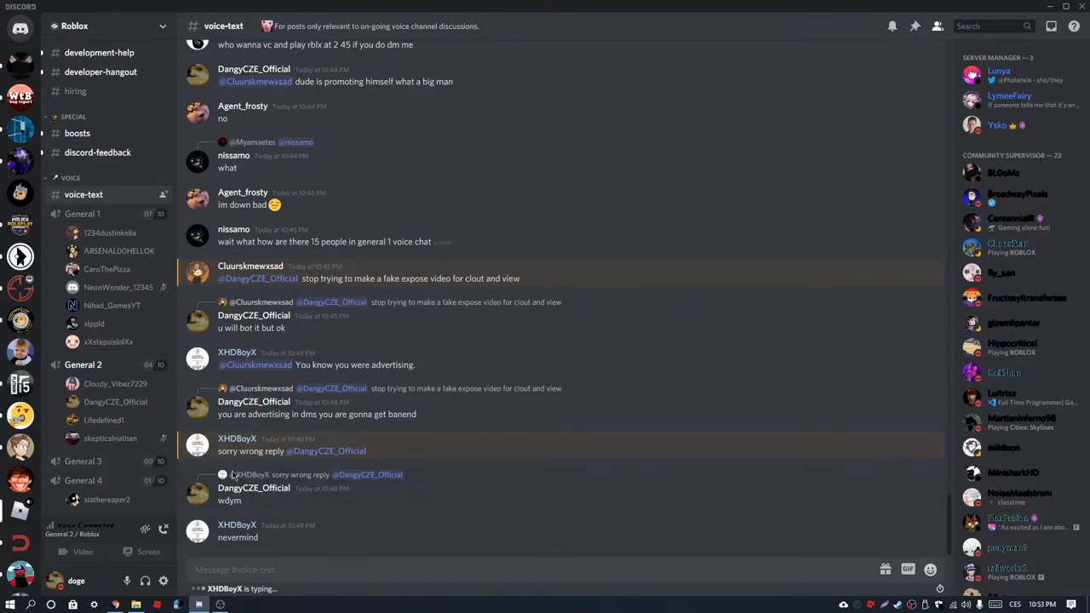
{"action": "scroll", "scroll_direction": "down", "scroll_amount": 3}
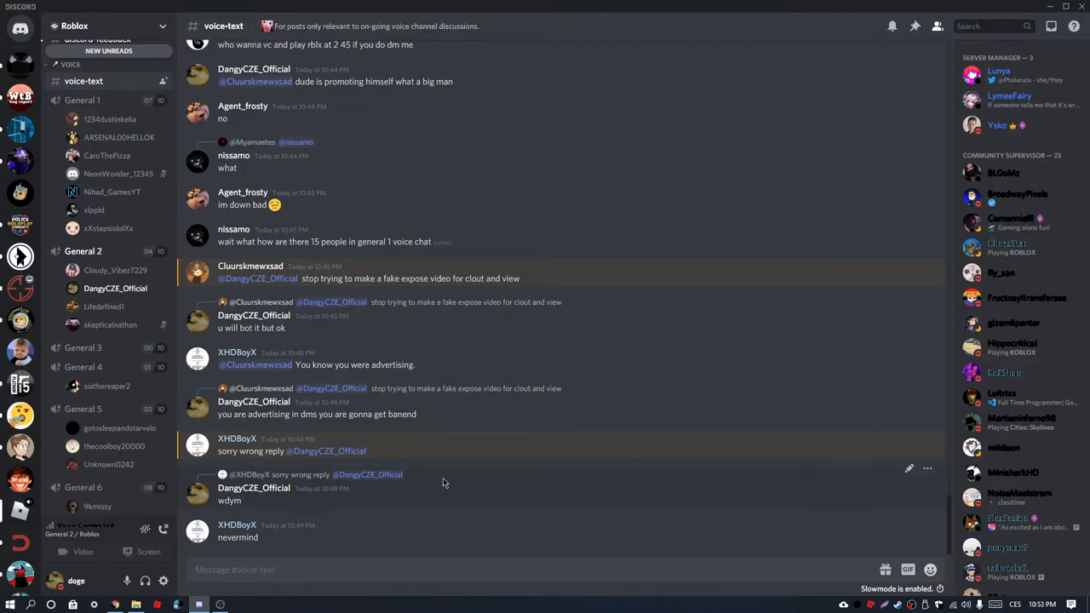
{"action": "mouse_move", "coordinate": [443, 478]}
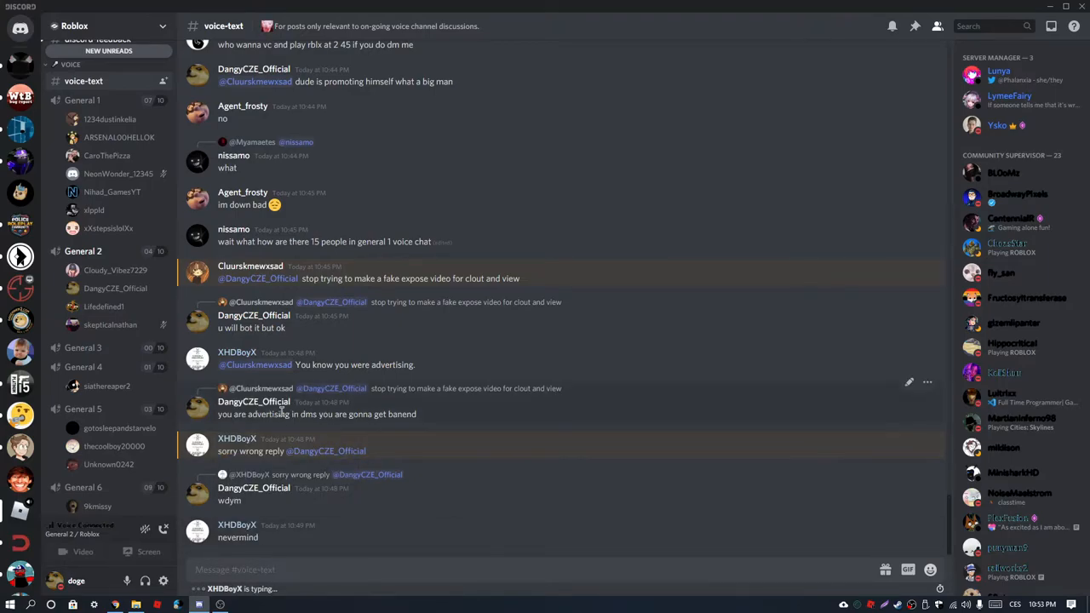
{"action": "mouse_move", "coordinate": [396, 429]}
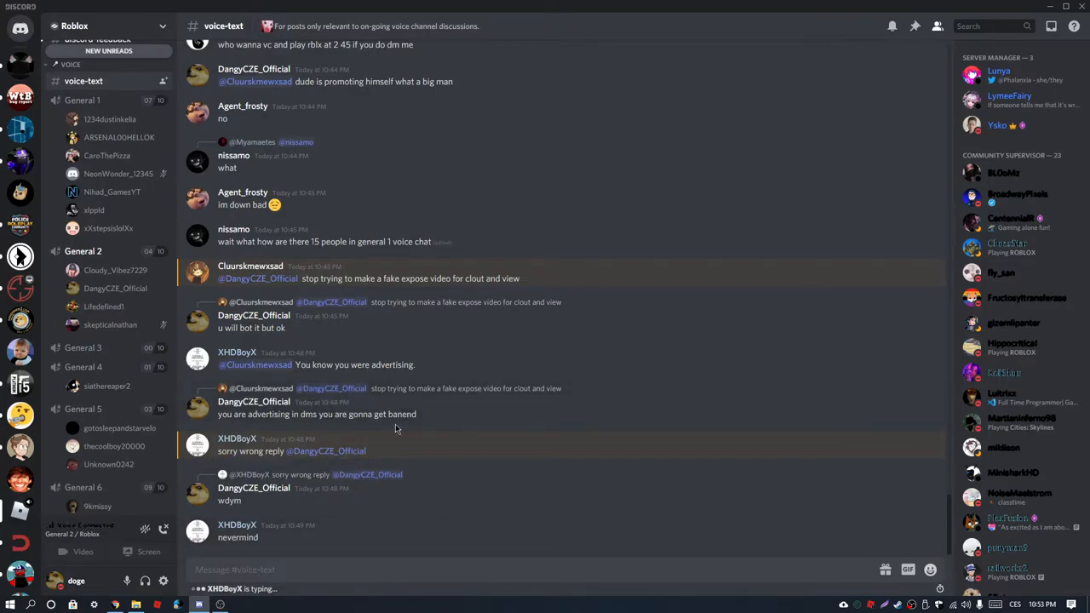
{"action": "mouse_move", "coordinate": [306, 378]}
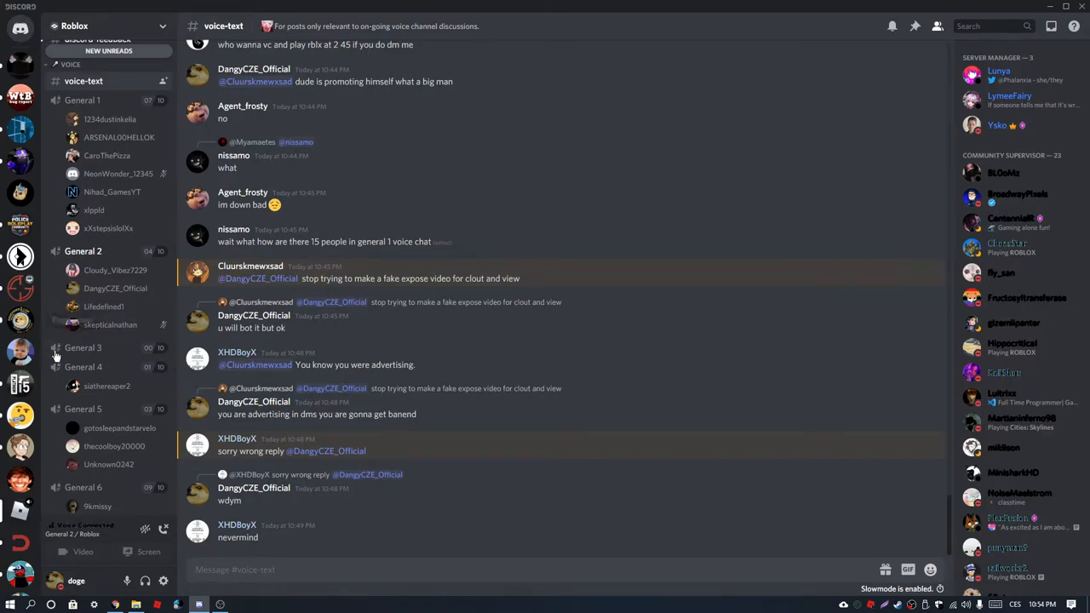
{"action": "scroll", "scroll_direction": "down", "scroll_amount": 3}
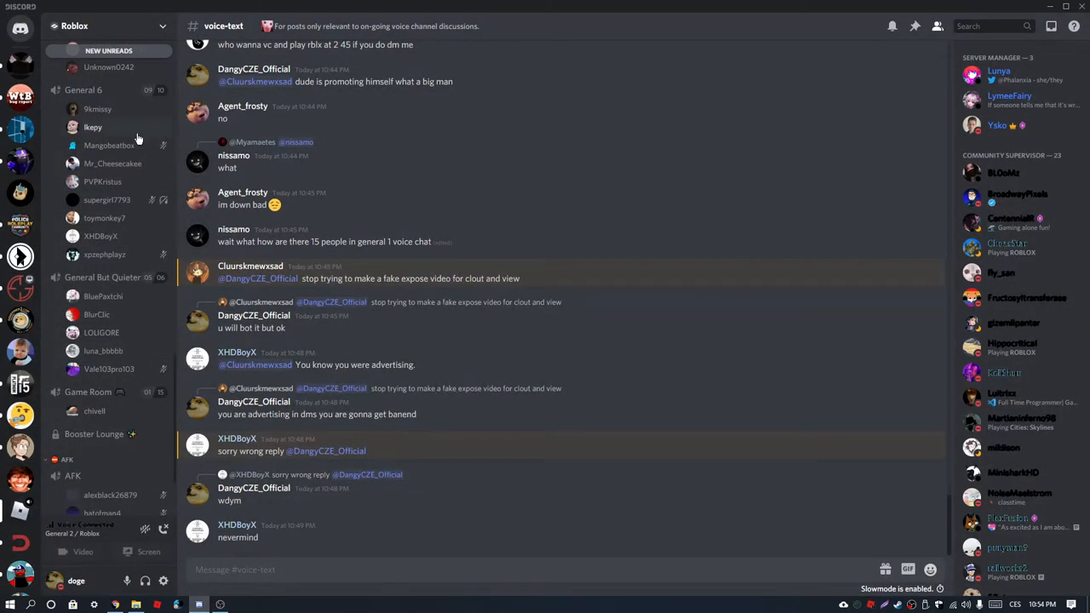
{"action": "scroll", "scroll_direction": "down", "scroll_amount": 3}
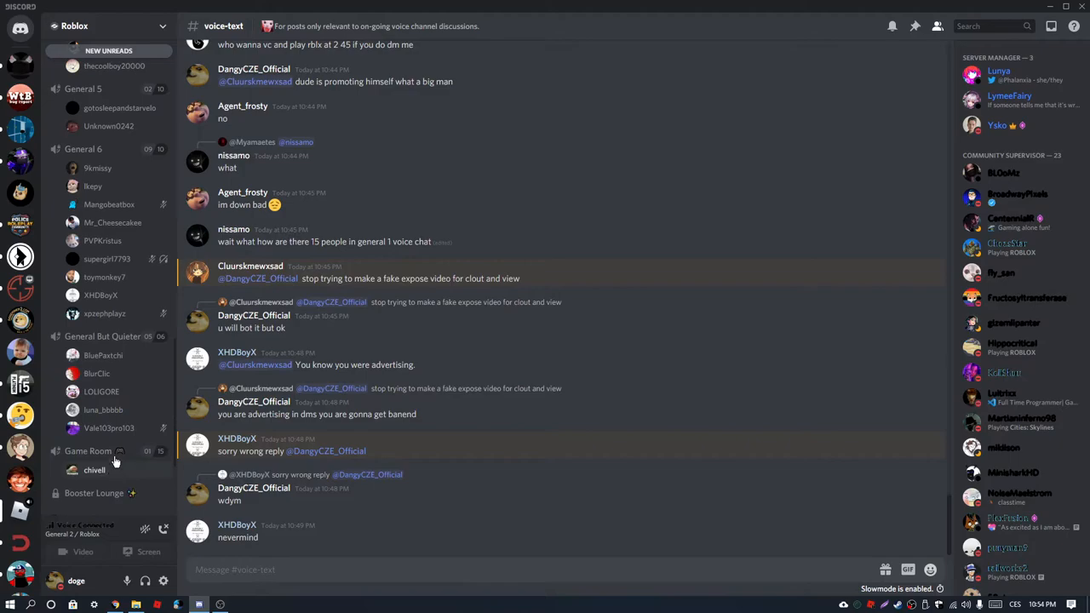
{"action": "left_click", "coordinate": [88, 450]}
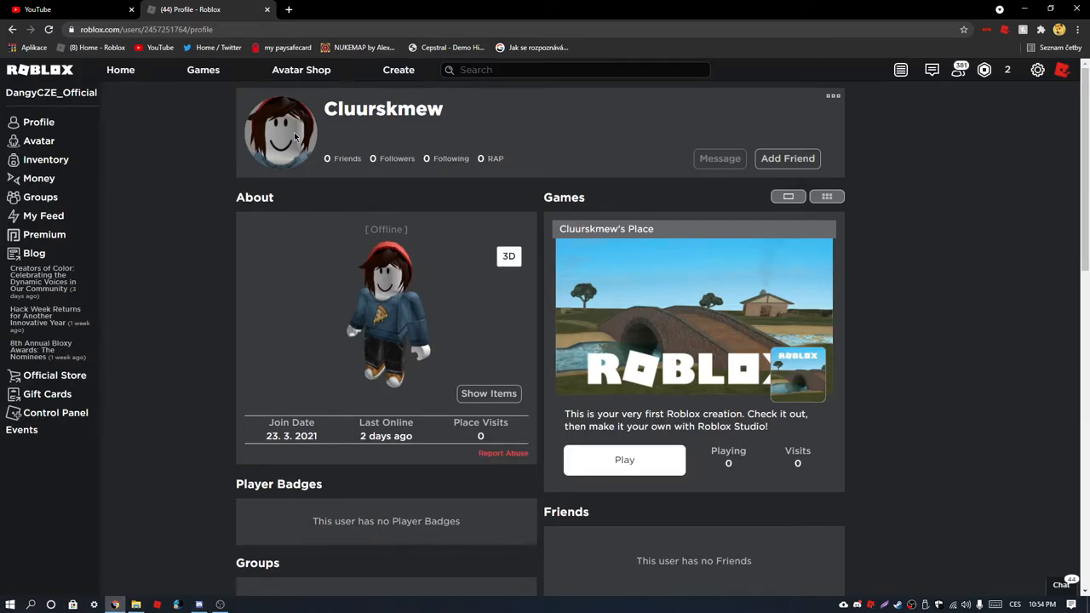
{"action": "scroll", "scroll_direction": "down", "scroll_amount": 3}
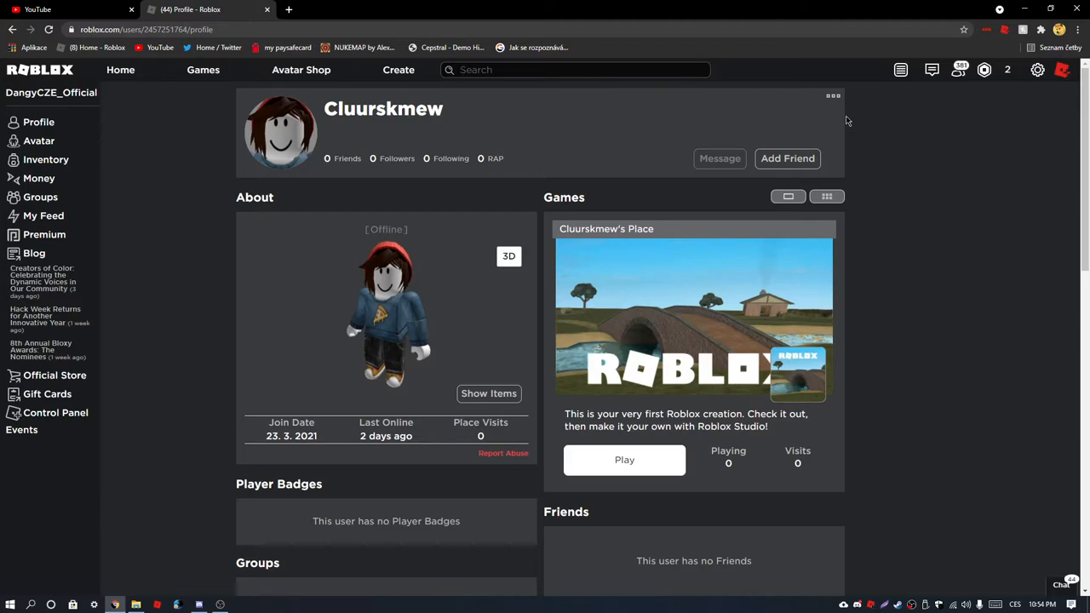
{"action": "left_click", "coordinate": [576, 70]}
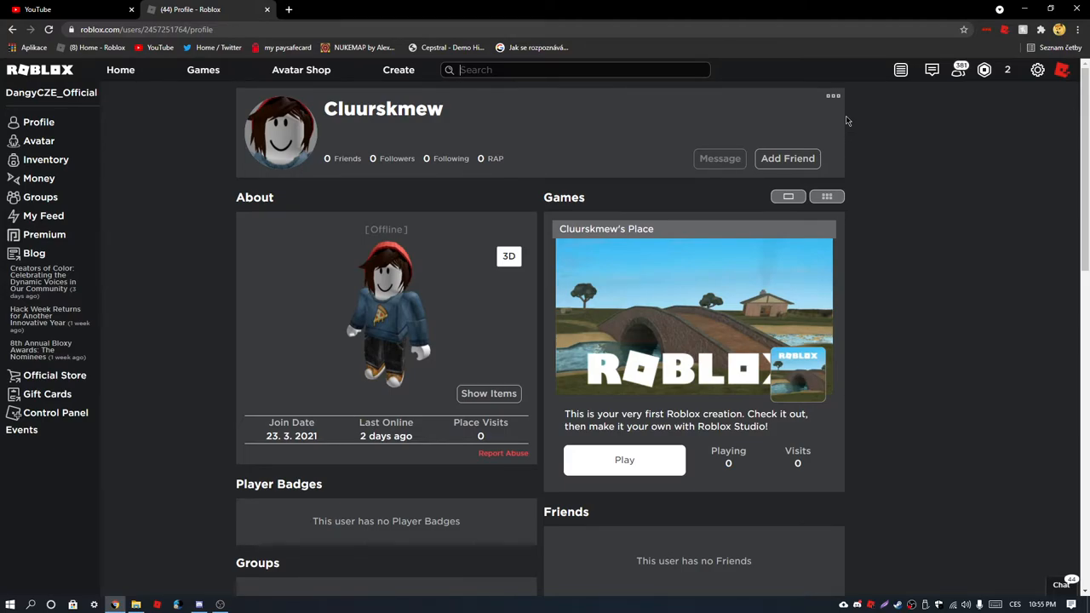
{"action": "mouse_move", "coordinate": [735, 112]}
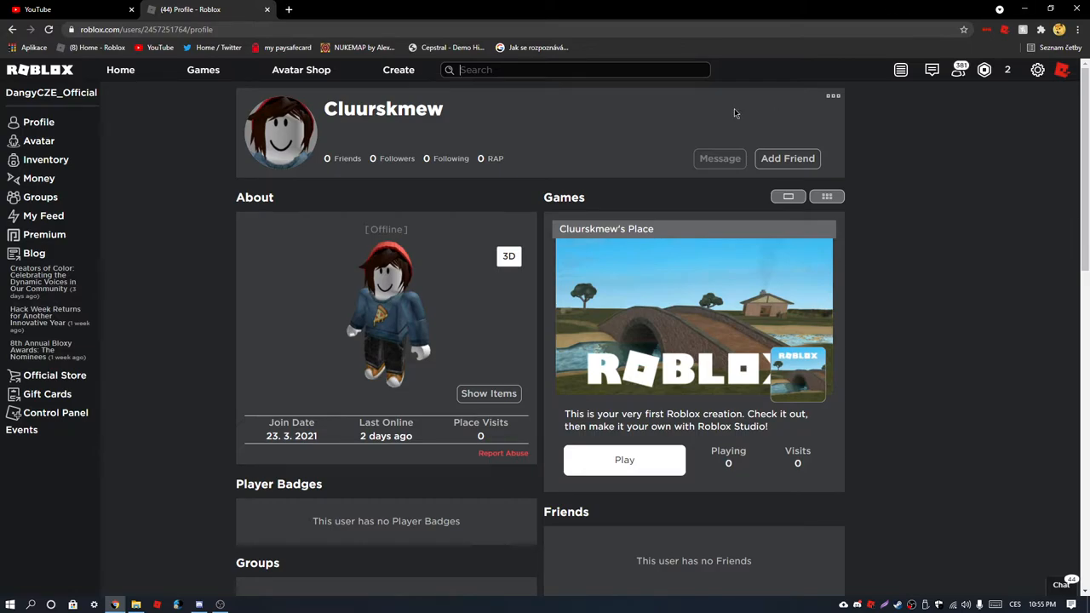
{"action": "type", "text": "asb"}
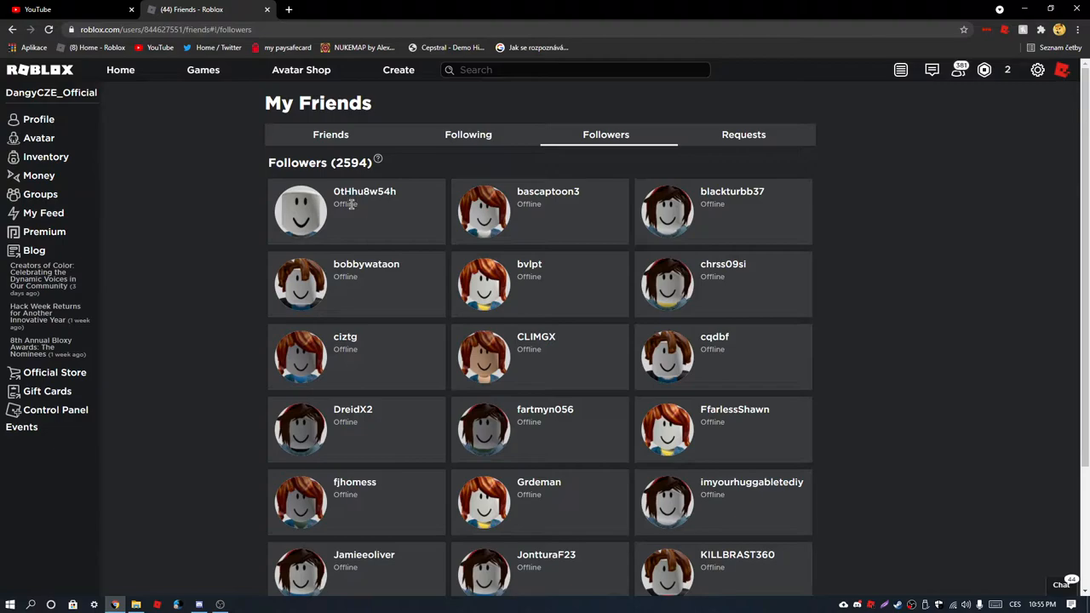
- Page forward through the first several pages of the 2,594-follower list
{"action": "left_click", "coordinate": [552, 511]}
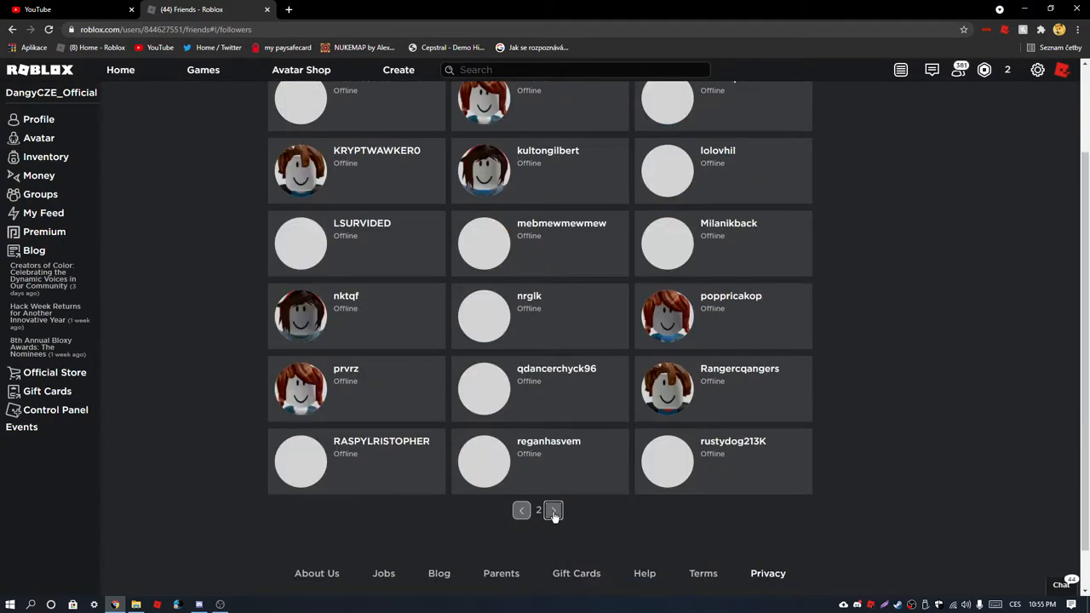
{"action": "left_click", "coordinate": [521, 511]}
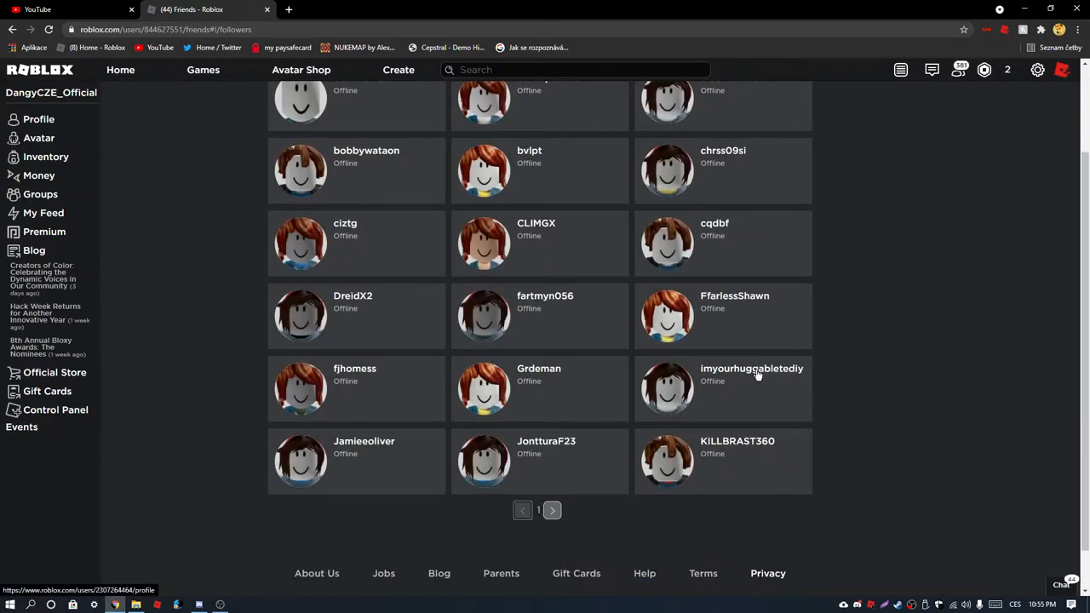
{"action": "left_click", "coordinate": [552, 511]}
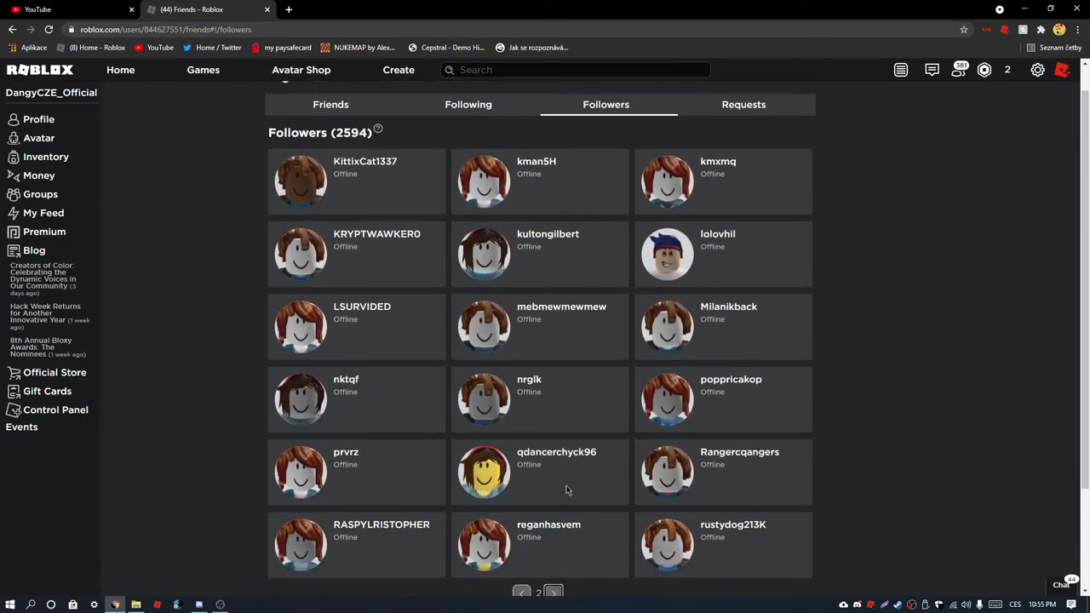
{"action": "scroll", "scroll_direction": "up", "scroll_amount": 3}
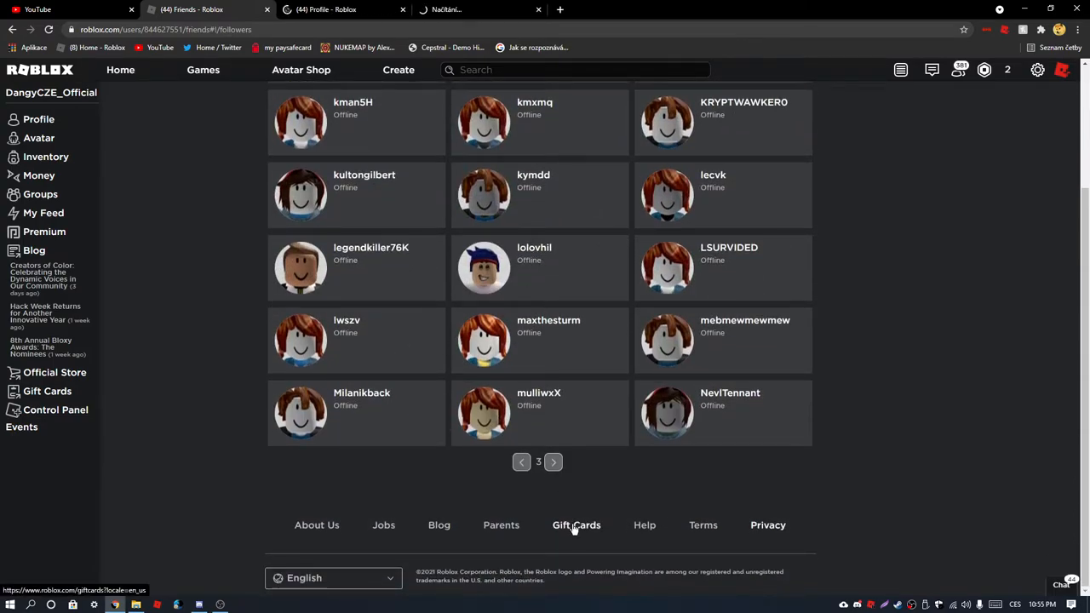
{"action": "left_click", "coordinate": [552, 462]}
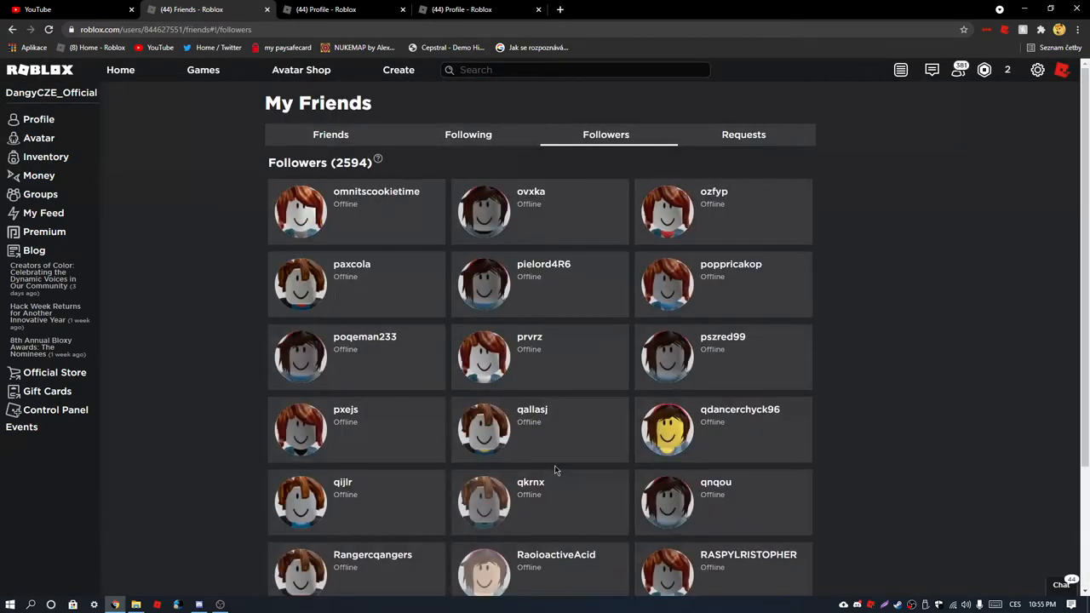
{"action": "left_click", "coordinate": [554, 464]}
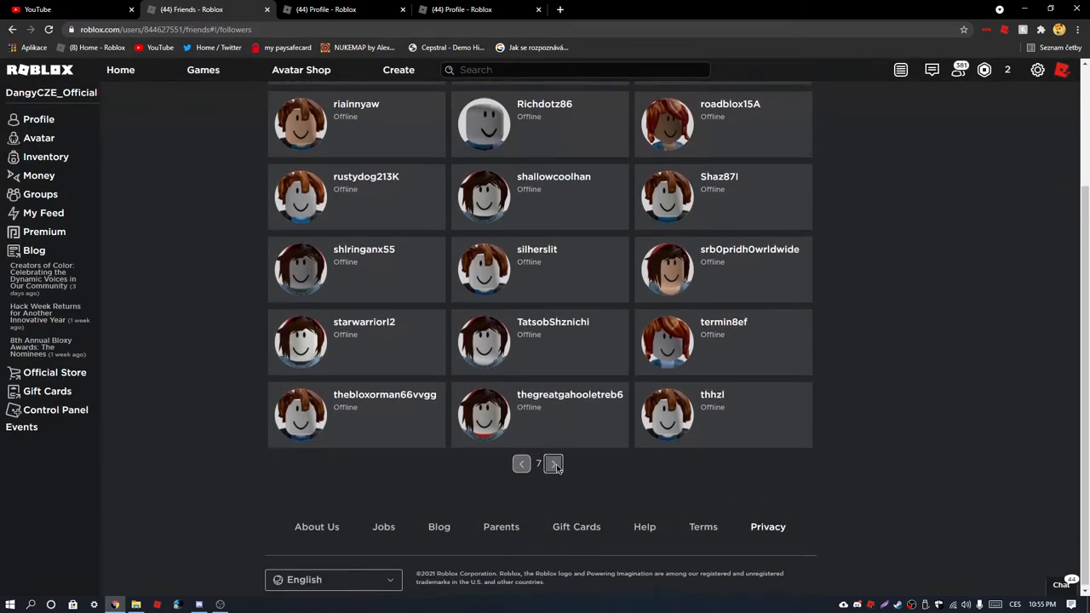
{"action": "left_click", "coordinate": [552, 464]}
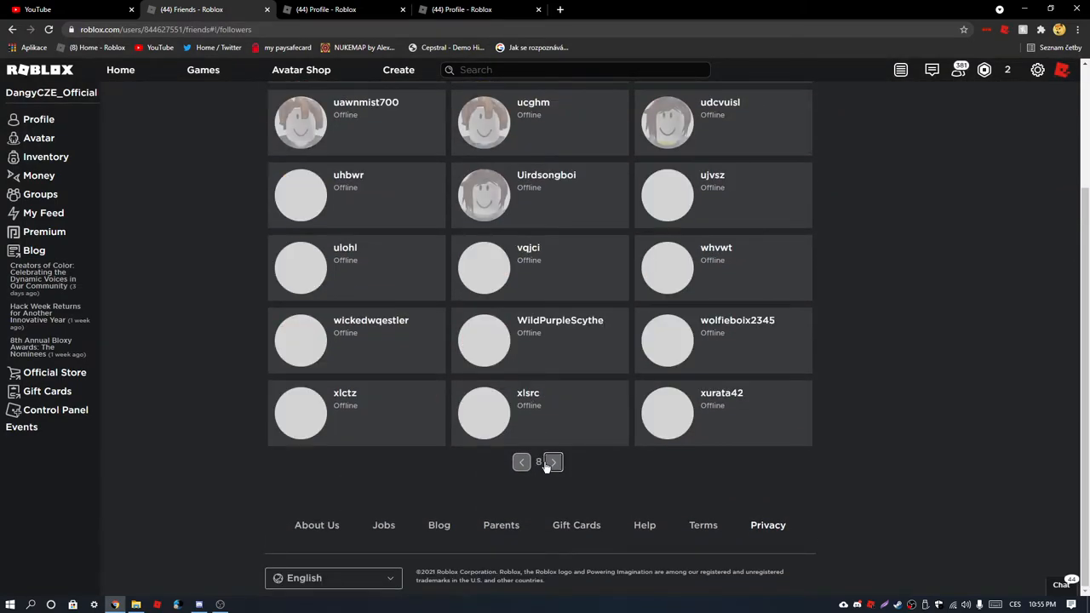
{"action": "left_click", "coordinate": [551, 462]}
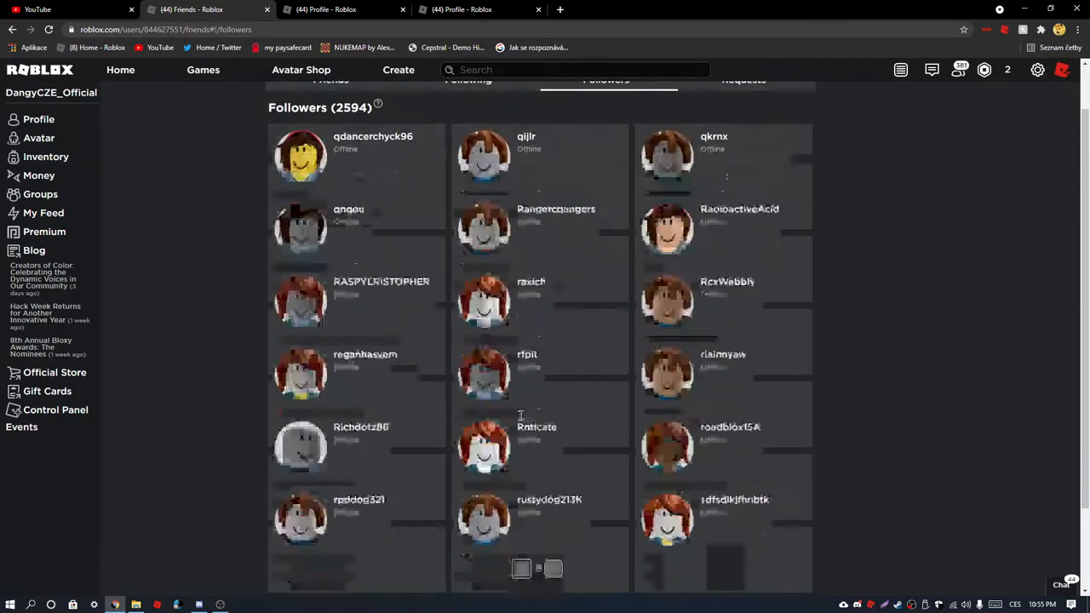
- Continue paging the follower list, stepping back once, up to page 12
{"action": "left_click", "coordinate": [553, 463]}
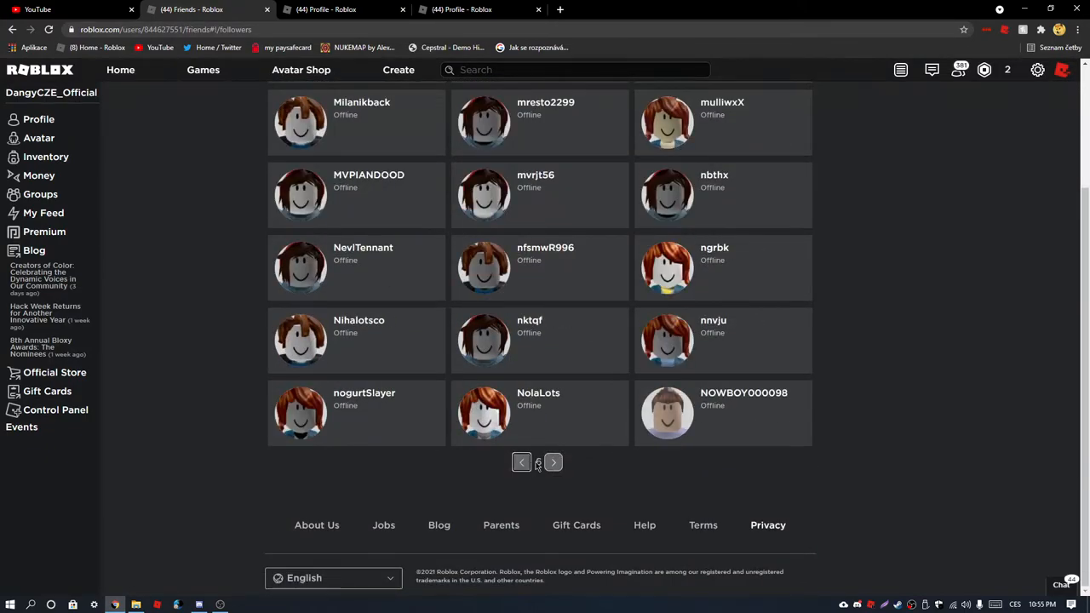
{"action": "left_click", "coordinate": [553, 462]}
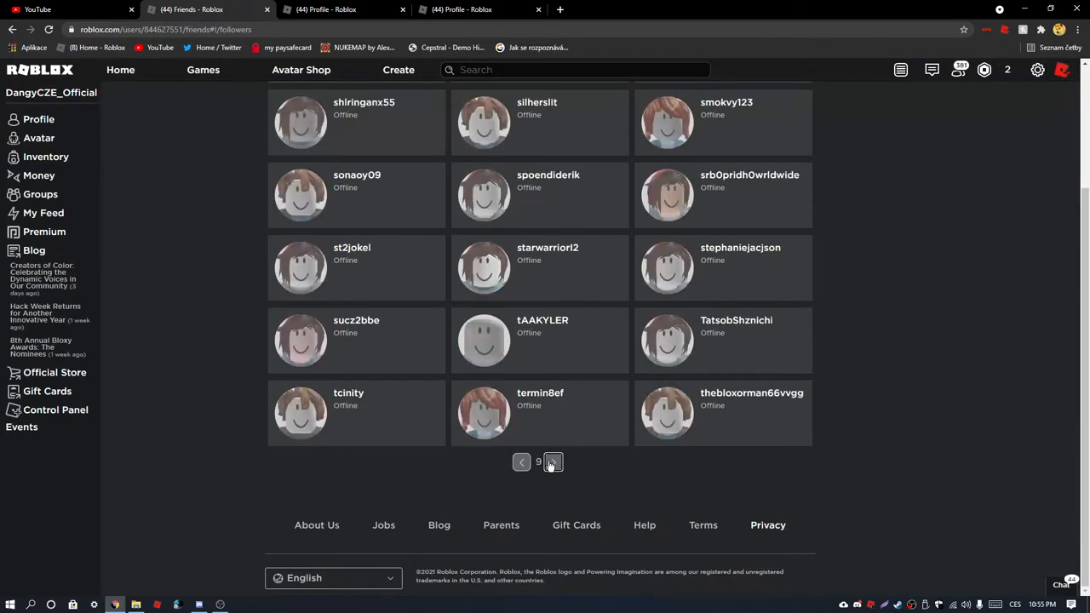
{"action": "left_click", "coordinate": [551, 462]}
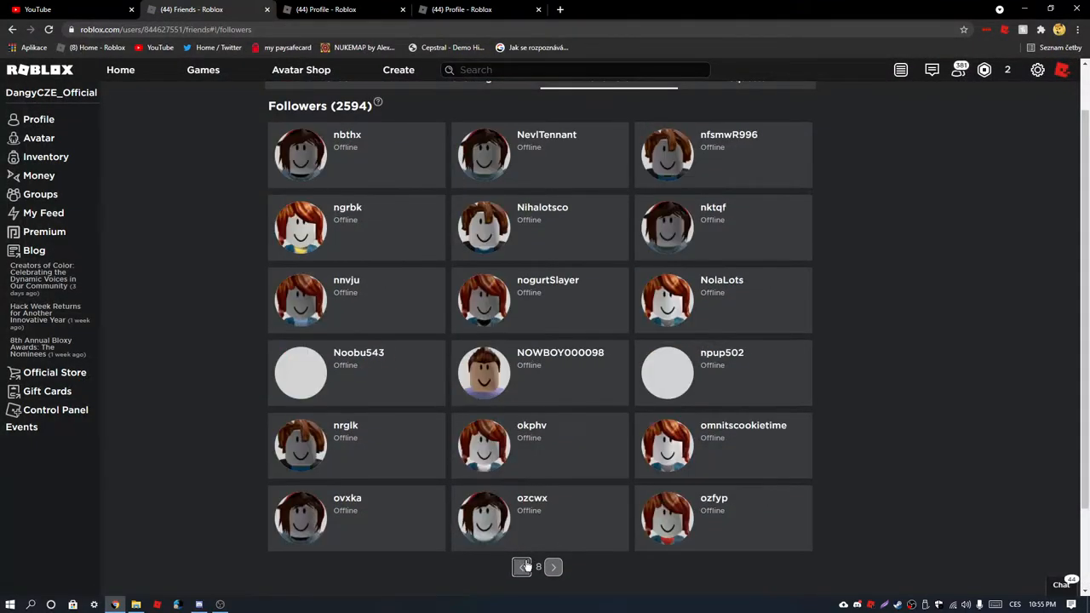
{"action": "left_click", "coordinate": [521, 566]}
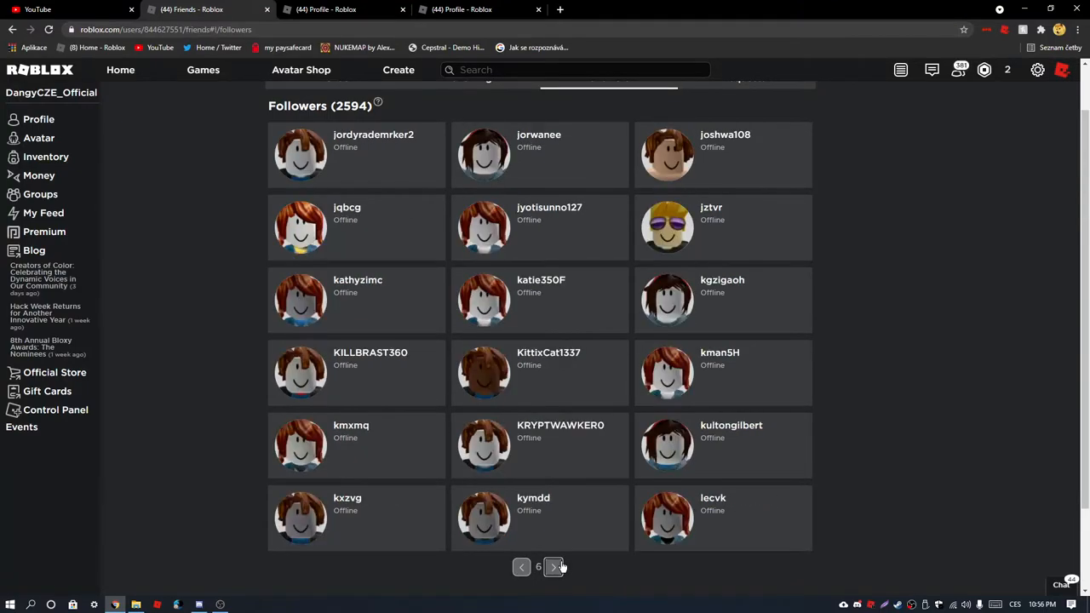
{"action": "left_click", "coordinate": [553, 565]}
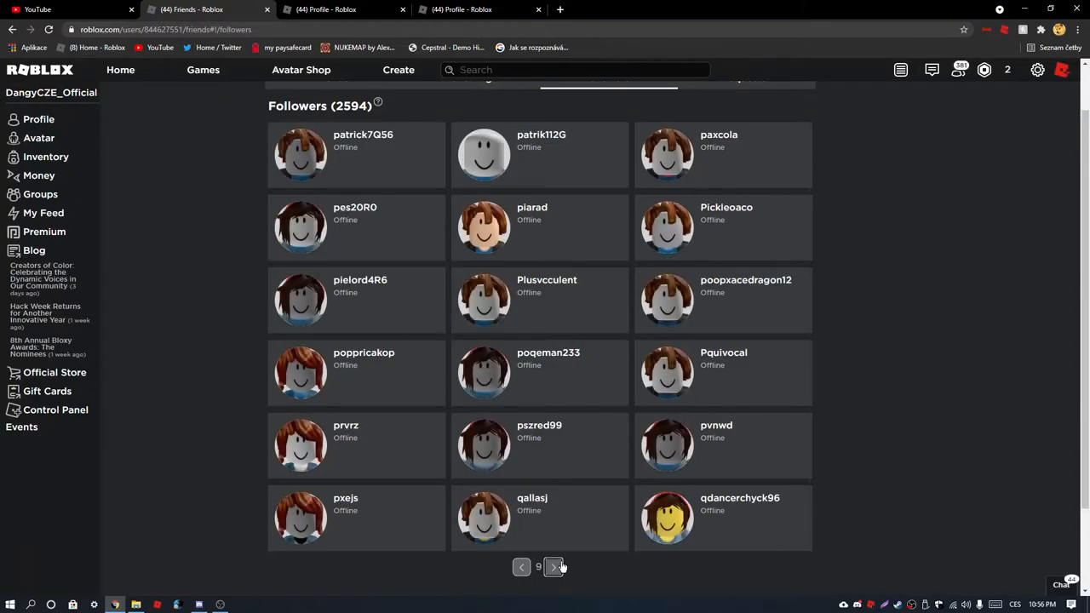
{"action": "left_click", "coordinate": [555, 565]}
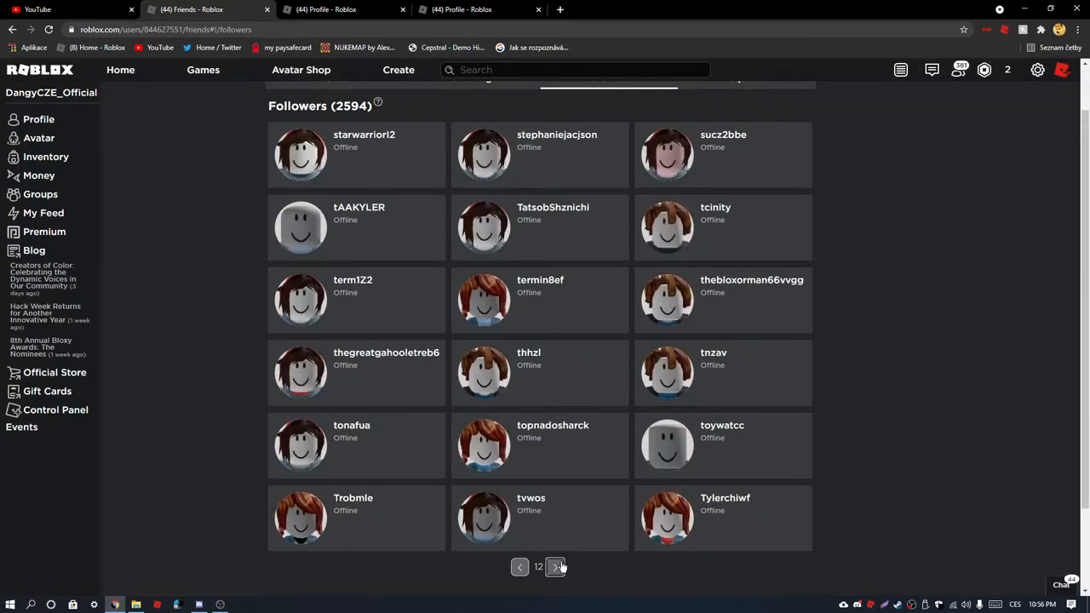
{"action": "left_click", "coordinate": [555, 566]}
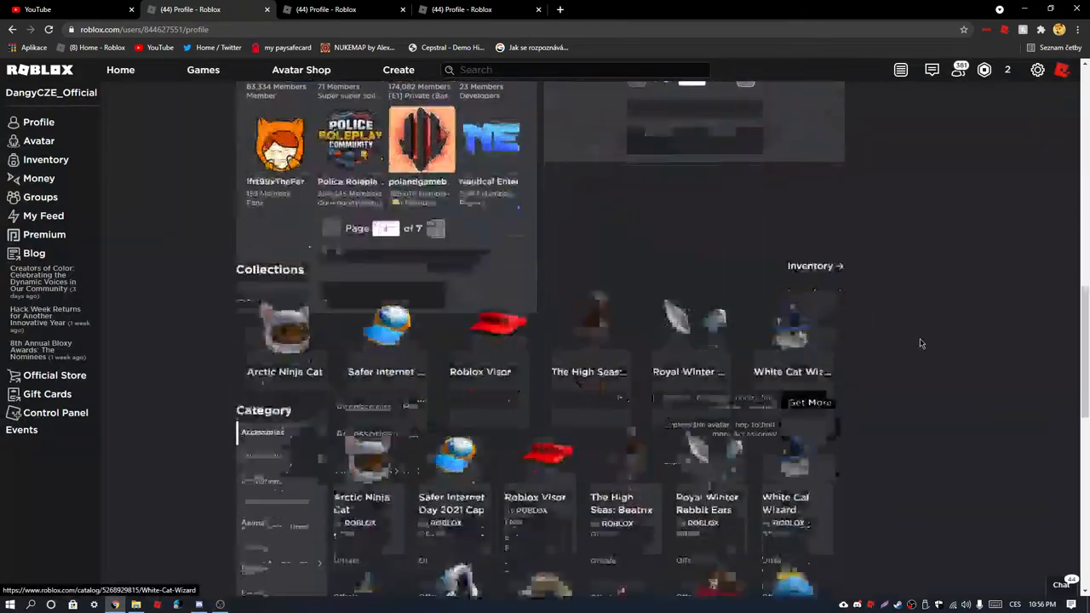
- Scroll up through the other user's Roblox profile sections
{"action": "scroll", "scroll_direction": "up", "scroll_amount": 3}
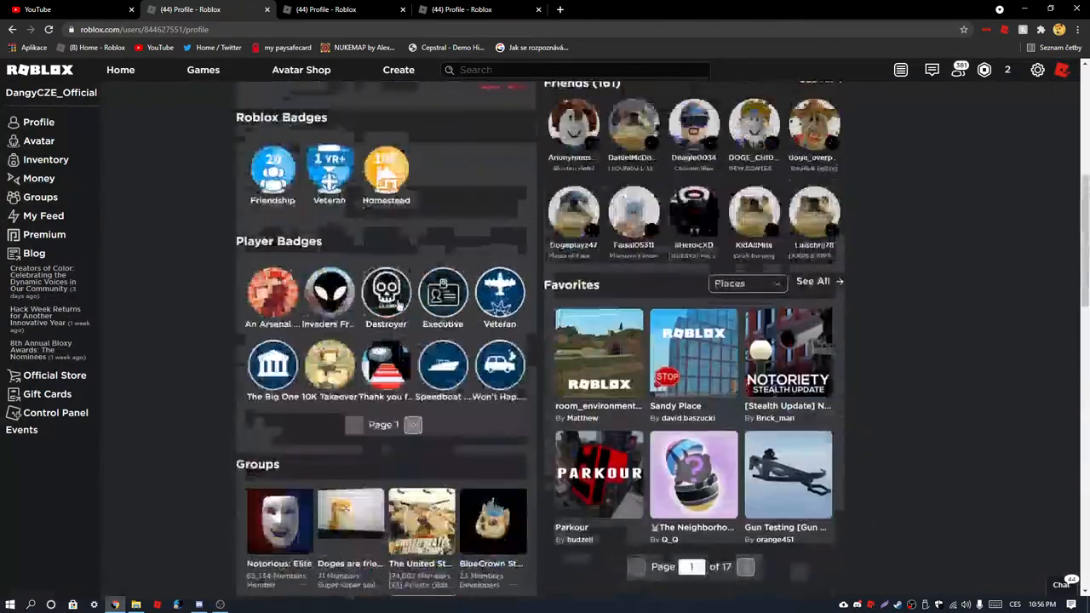
{"action": "scroll", "scroll_direction": "up", "scroll_amount": 3}
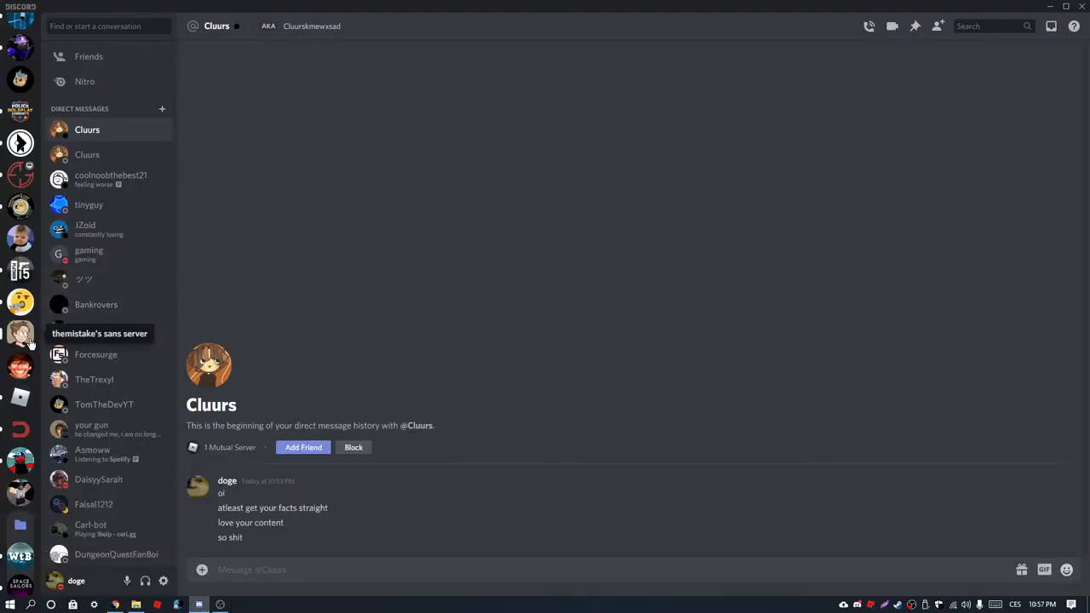
{"action": "mouse_move", "coordinate": [506, 156]}
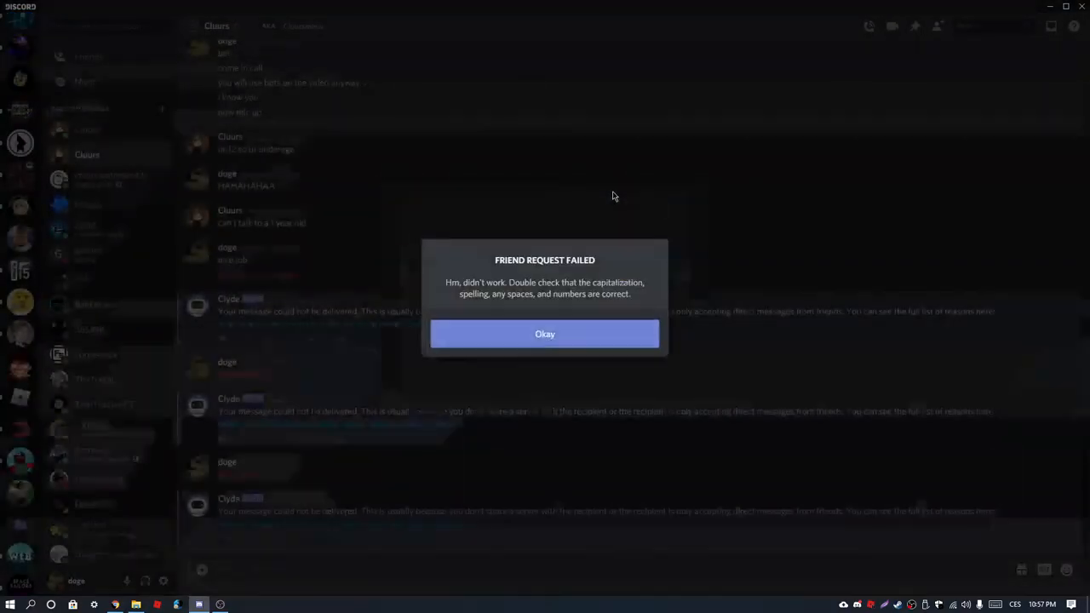
- Dismiss the Friend Request Failed notice and switch to another Discord server
{"action": "left_click", "coordinate": [545, 334]}
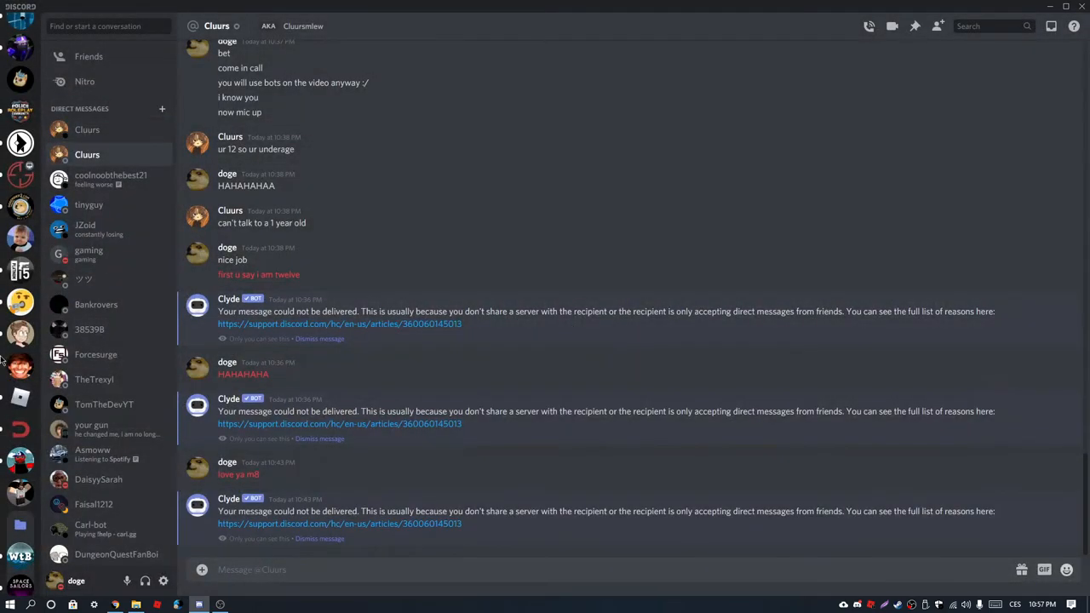
{"action": "mouse_move", "coordinate": [161, 155]}
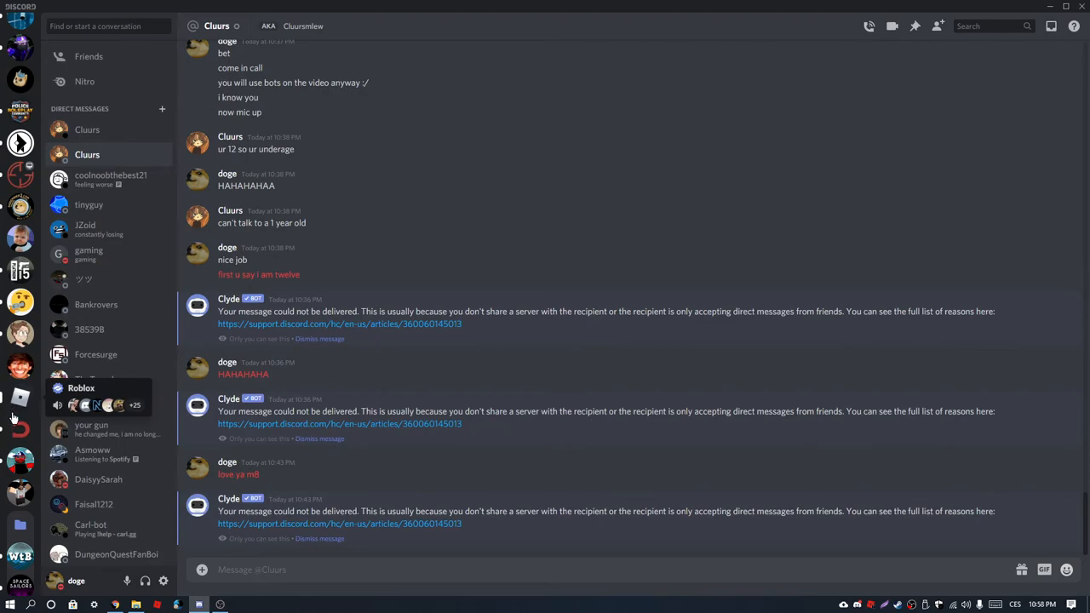
{"action": "left_click", "coordinate": [21, 99]}
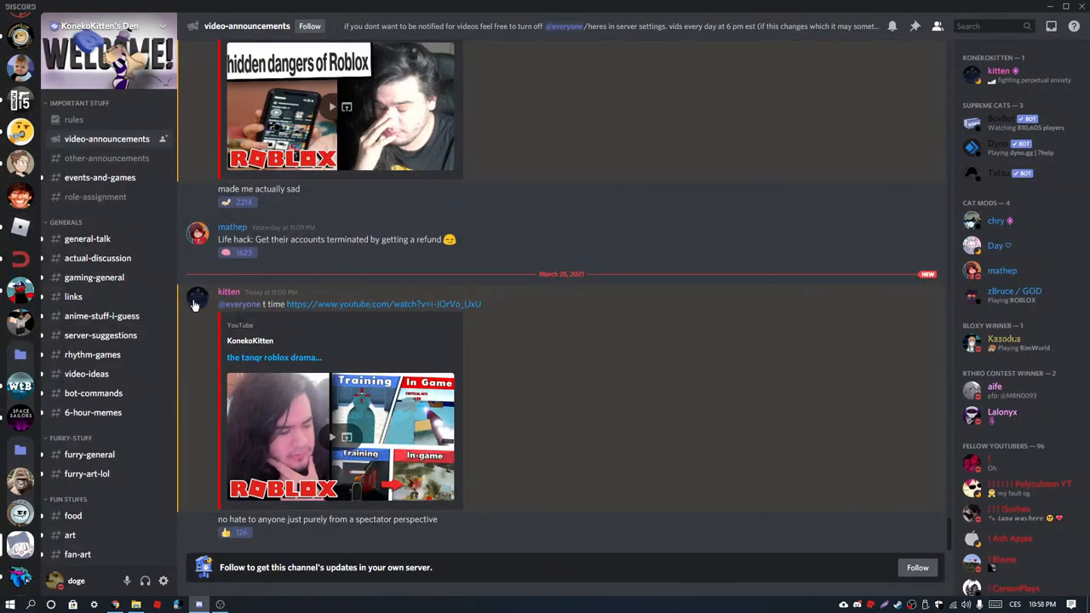
{"action": "mouse_move", "coordinate": [118, 545]}
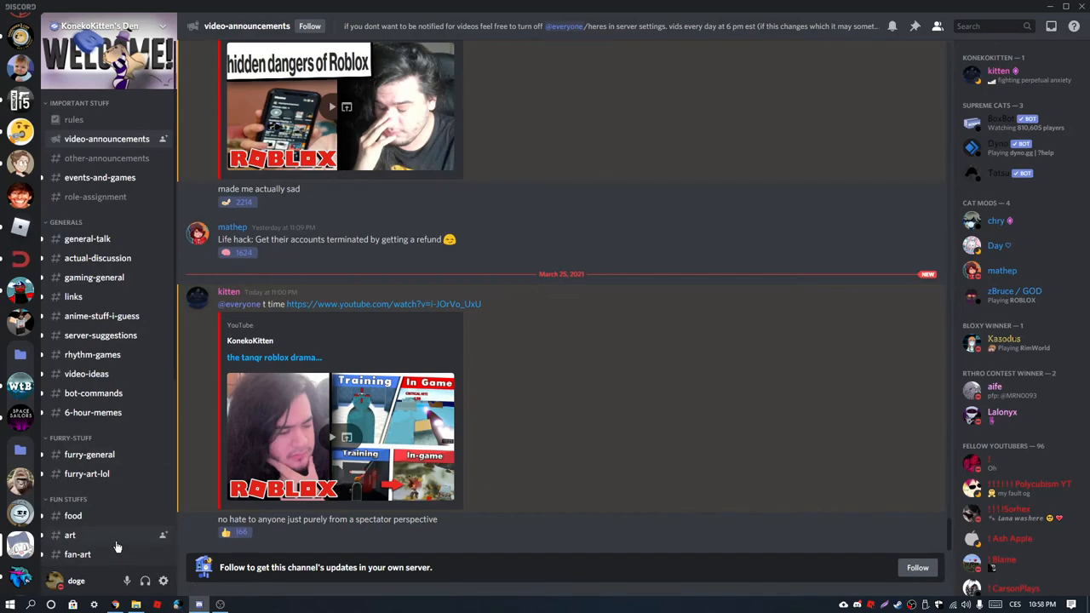